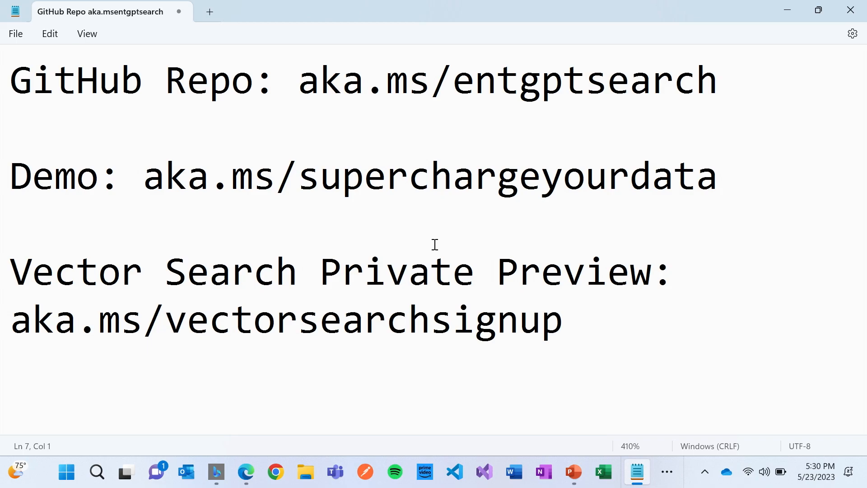
Bring up the Windows task switcher from the demo links note in Notepad
{"action": "key", "text": "Alt+Tab"}
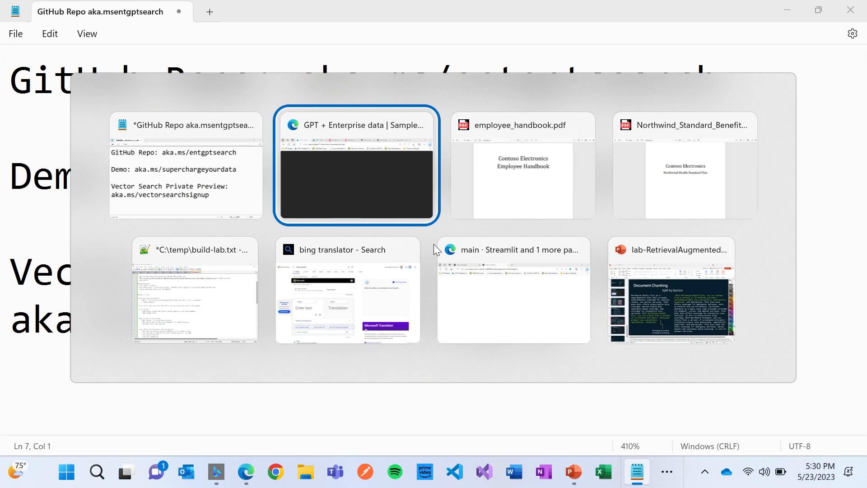
Switch to the GPT + Enterprise data Edge window showing the chat start page
{"action": "left_click", "coordinate": [357, 179]}
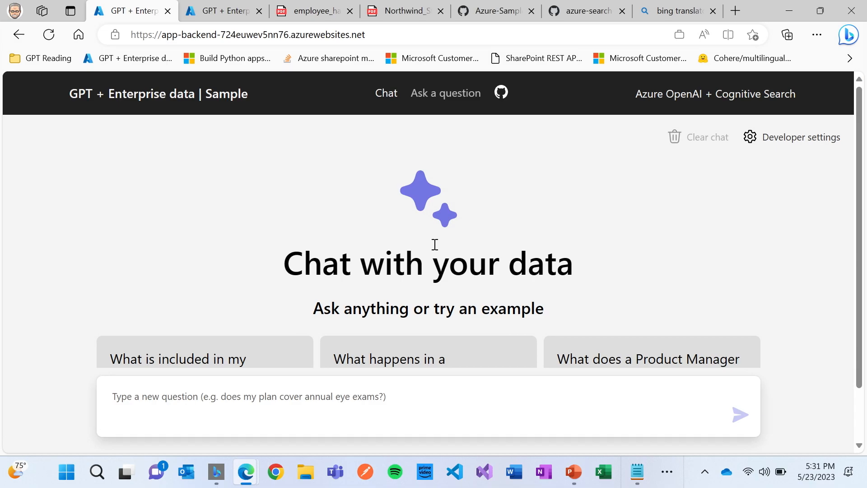
{"action": "mouse_move", "coordinate": [342, 4]}
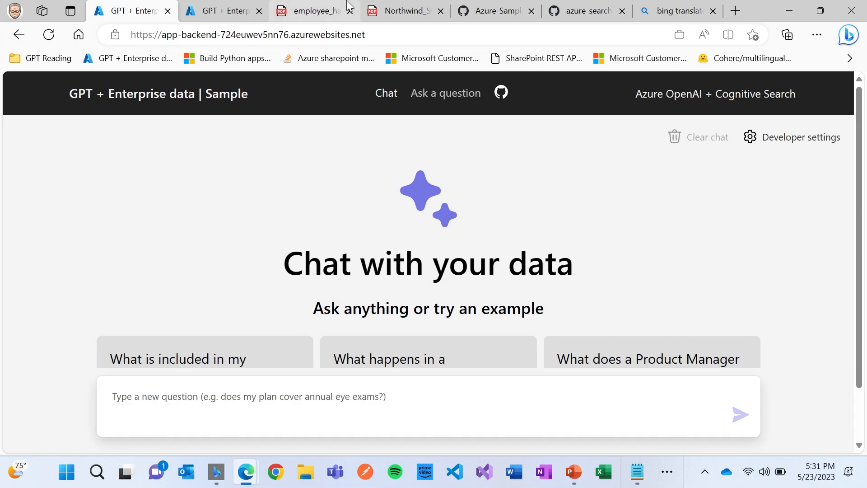
View employee_handbook.pdf, then scroll Northwind_Standard_Benefits_Details.pdf to page 4 on managing costs
{"action": "left_click", "coordinate": [317, 11]}
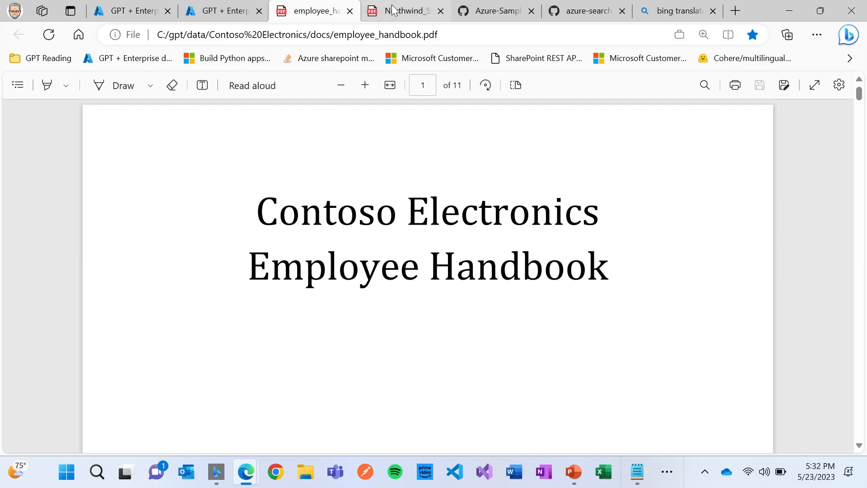
{"action": "left_click", "coordinate": [403, 11]}
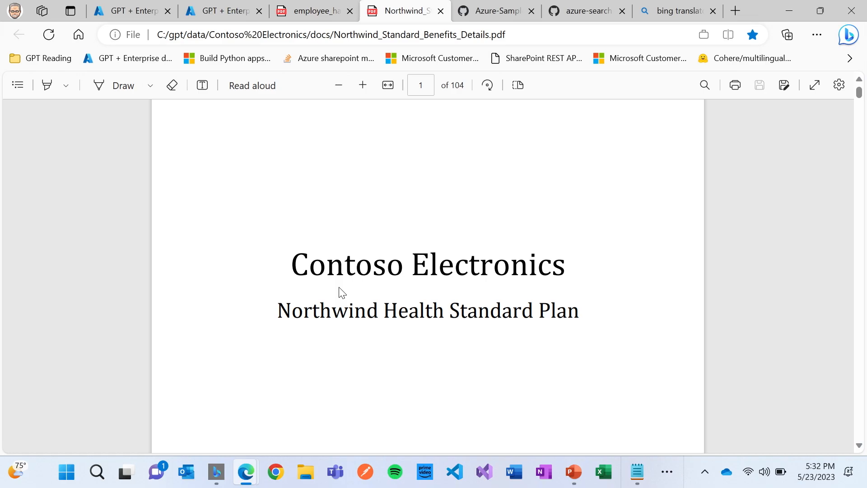
{"action": "mouse_move", "coordinate": [467, 139]}
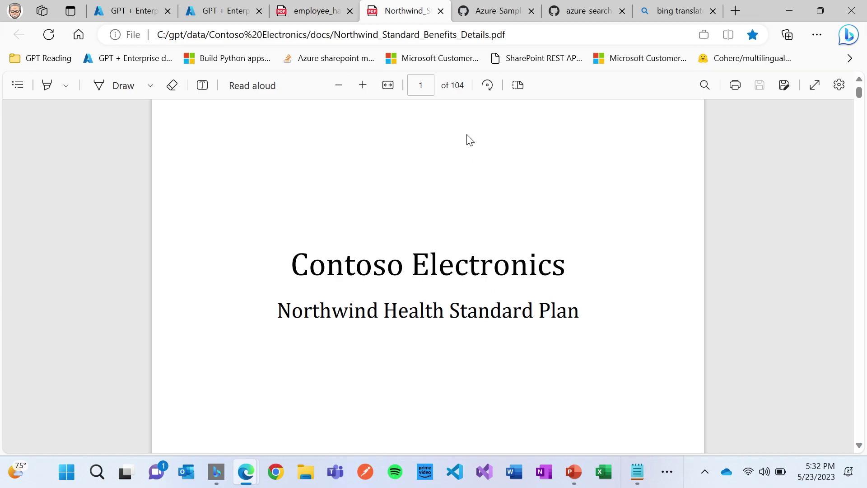
{"action": "mouse_move", "coordinate": [455, 96]}
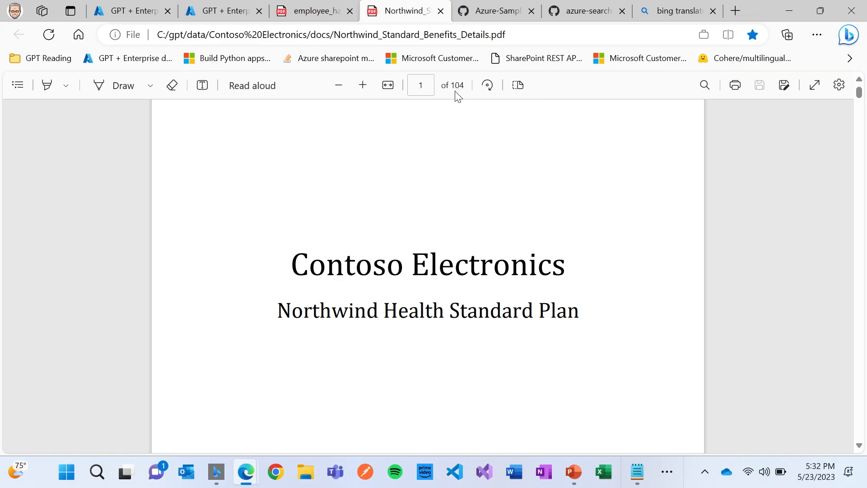
{"action": "scroll", "scroll_direction": "down", "scroll_amount": 3}
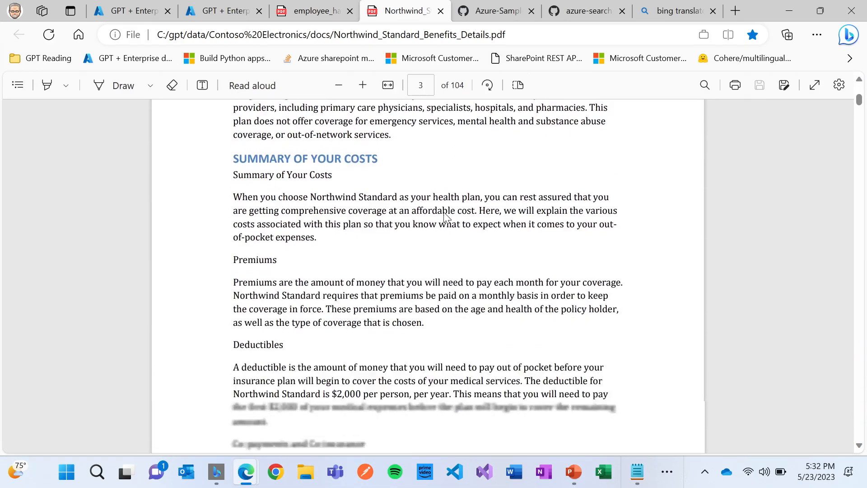
{"action": "scroll", "scroll_direction": "down", "scroll_amount": 3}
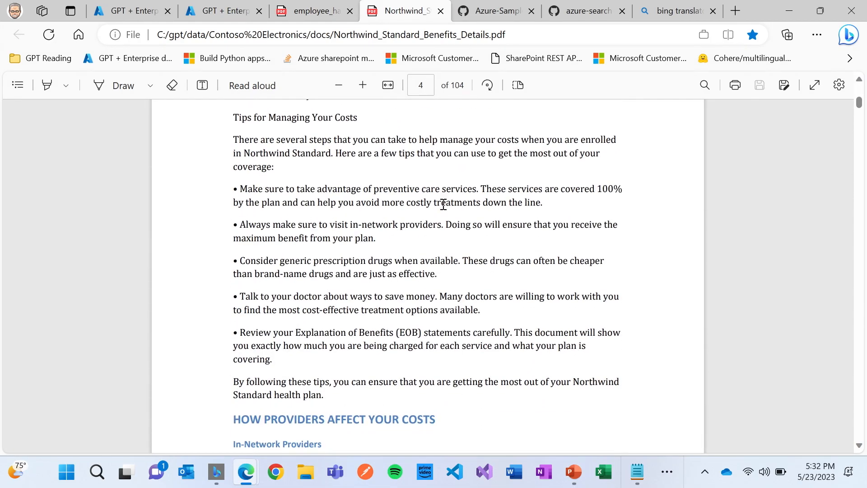
{"action": "scroll", "scroll_direction": "down", "scroll_amount": 3}
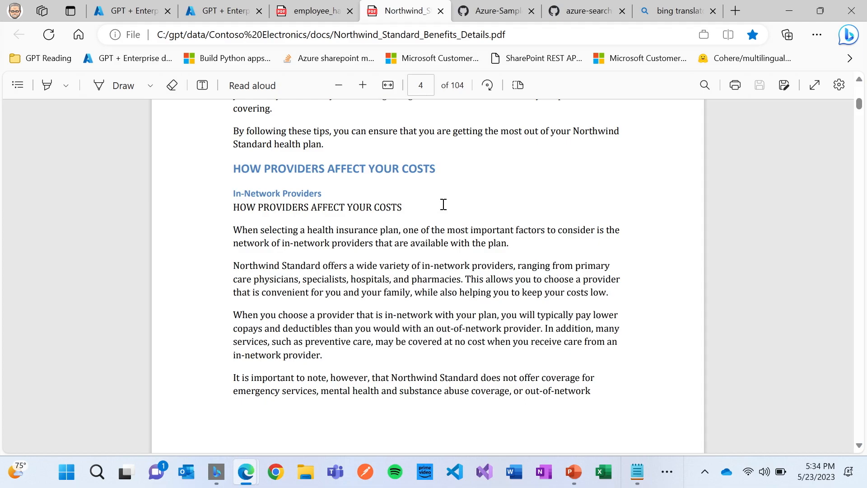
{"action": "mouse_move", "coordinate": [131, 11]}
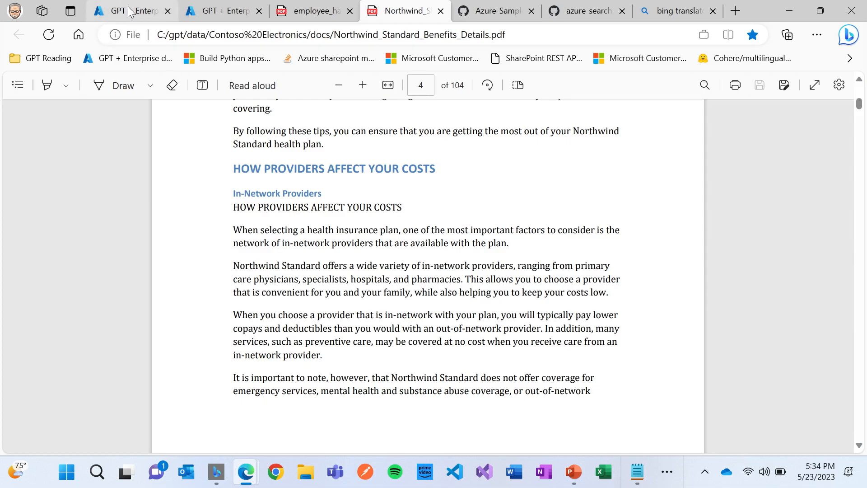
Ask 'does my plan cover eye exams?' in the chat app
{"action": "left_click", "coordinate": [126, 11]}
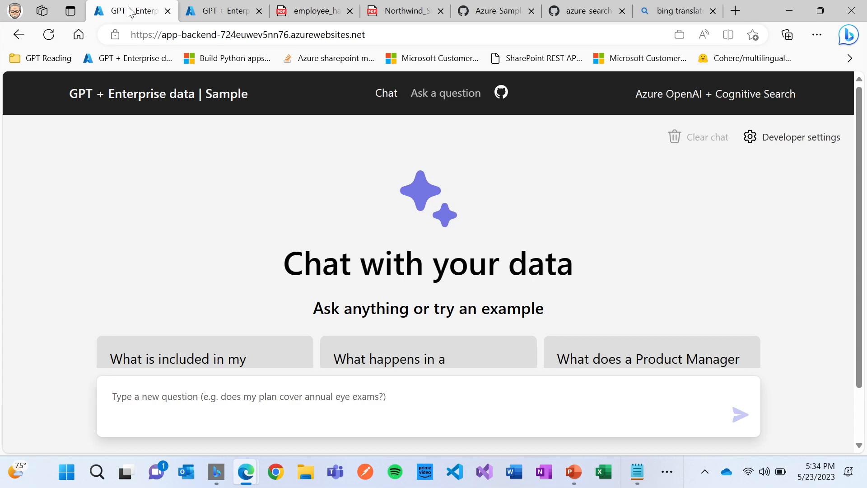
{"action": "scroll", "scroll_direction": "down", "scroll_amount": 3}
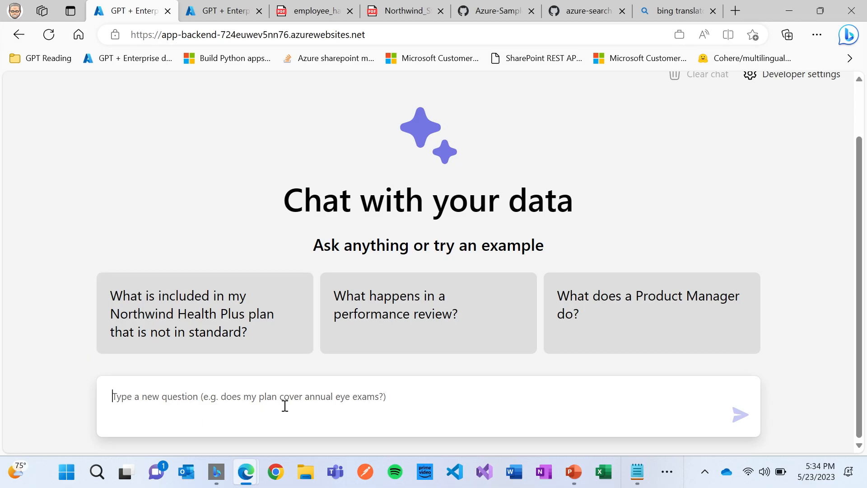
{"action": "type", "text": "does my plan cover eye"}
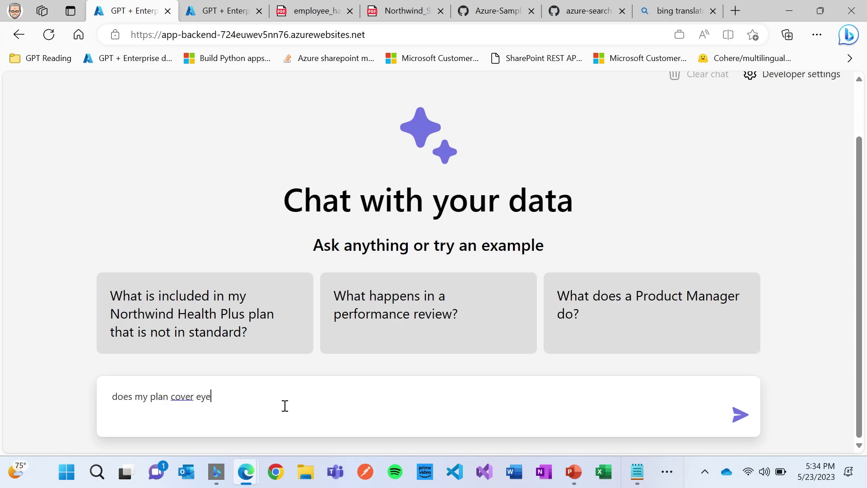
{"action": "left_click", "coordinate": [741, 414]}
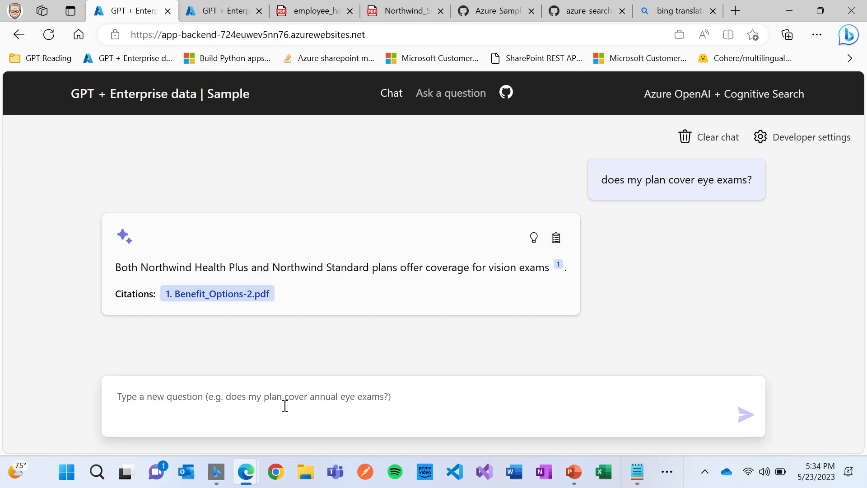
{"action": "mouse_move", "coordinate": [230, 296]}
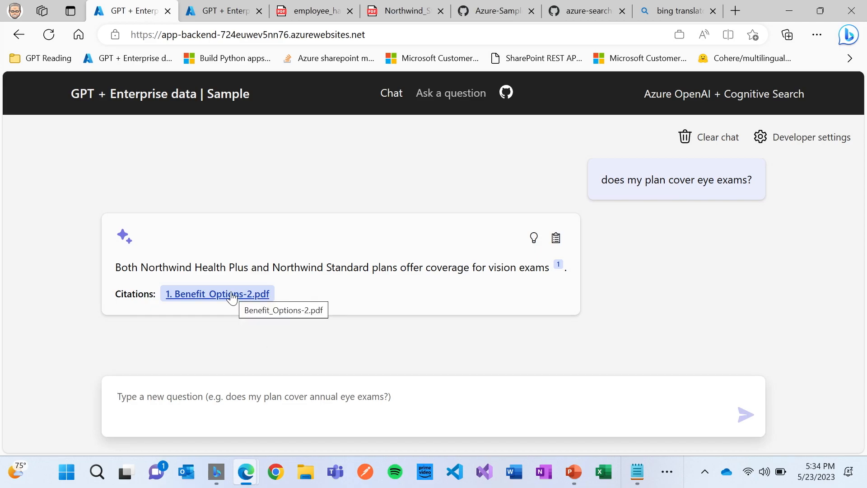
Open the Benefit_Options-2.pdf citation and scroll through both Northwind plan descriptions
{"action": "left_click", "coordinate": [217, 294]}
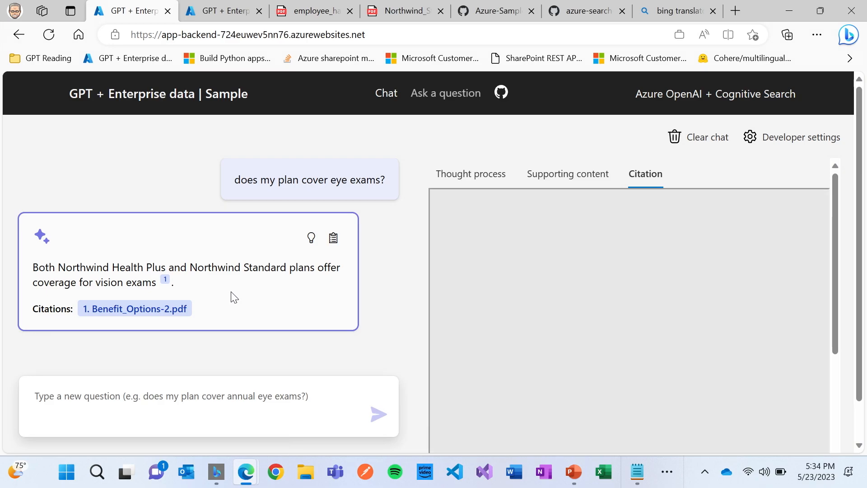
{"action": "left_click", "coordinate": [135, 308]}
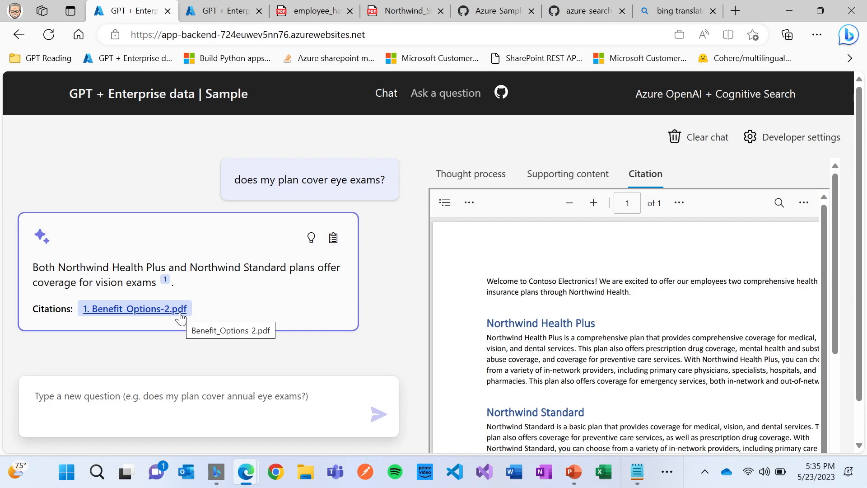
{"action": "scroll", "scroll_direction": "down", "scroll_amount": 3}
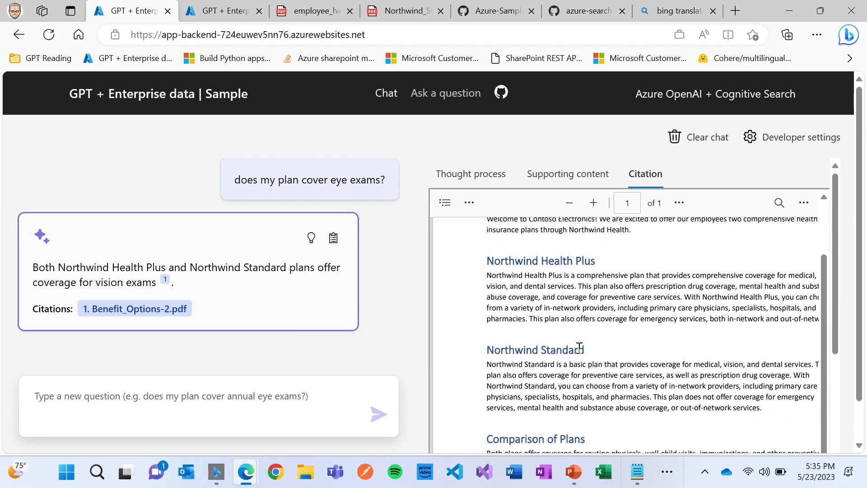
{"action": "scroll", "scroll_direction": "down", "scroll_amount": 3}
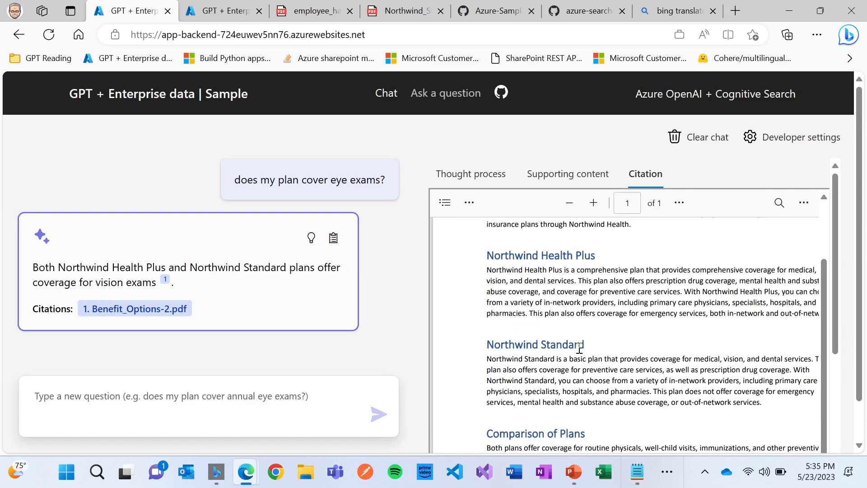
{"action": "mouse_move", "coordinate": [568, 178]}
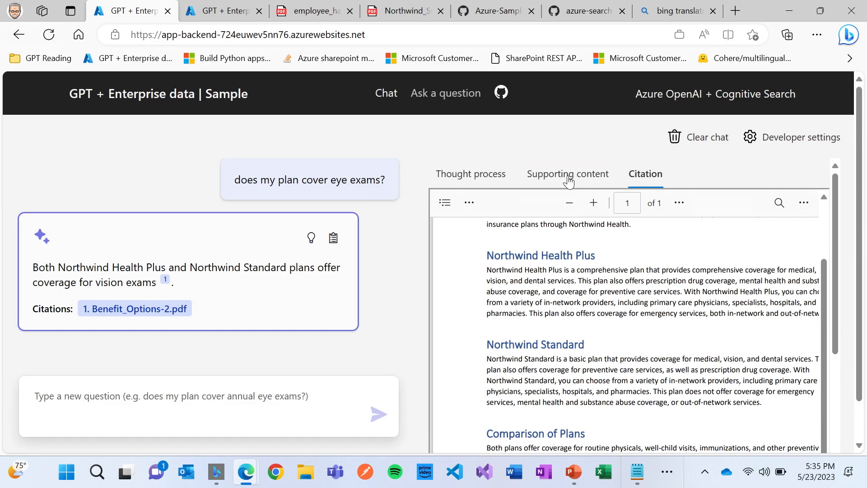
Scroll the Supporting content passages from Benefit_Options-2.pdf and Northwind_Standard_Benefits_Details-86.pdf
{"action": "left_click", "coordinate": [567, 174]}
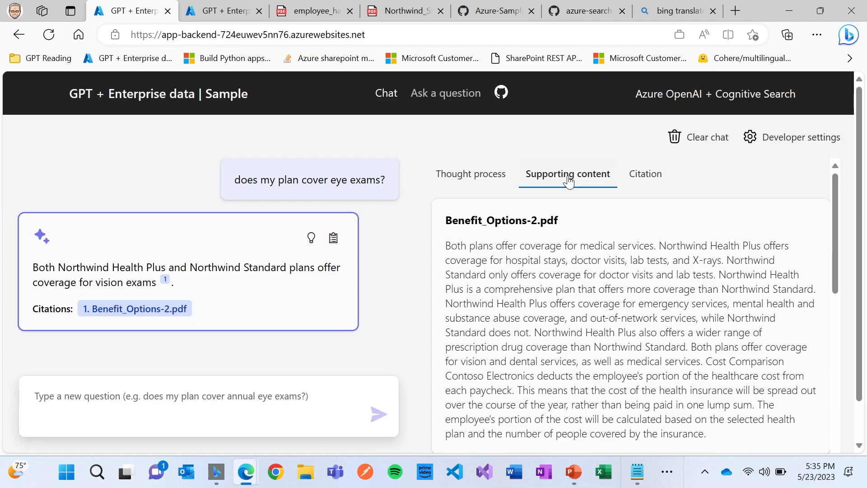
{"action": "scroll", "scroll_direction": "down", "scroll_amount": 3}
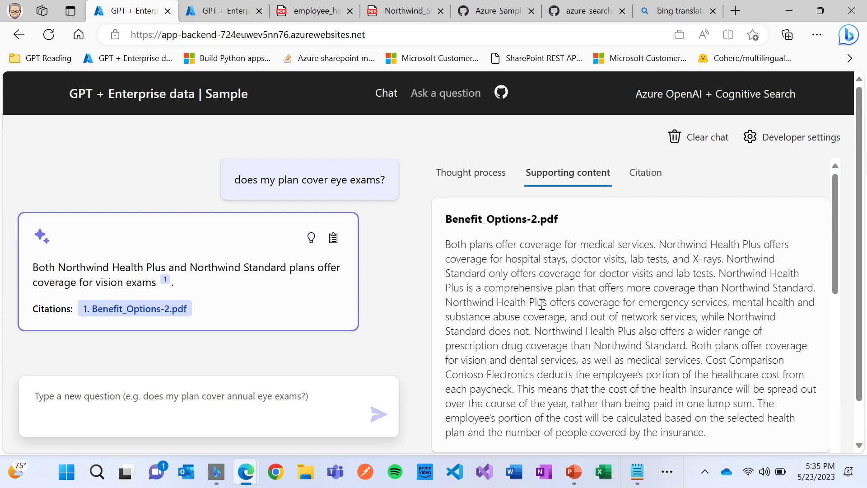
{"action": "scroll", "scroll_direction": "down", "scroll_amount": 3}
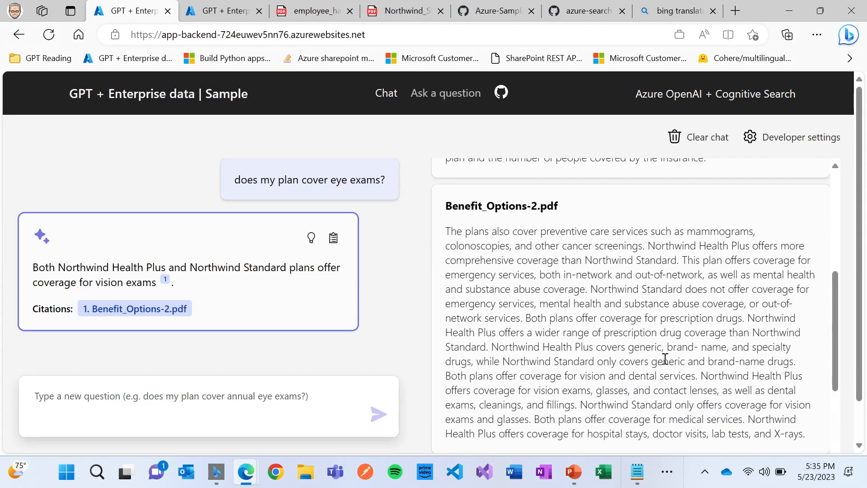
{"action": "scroll", "scroll_direction": "down", "scroll_amount": 3}
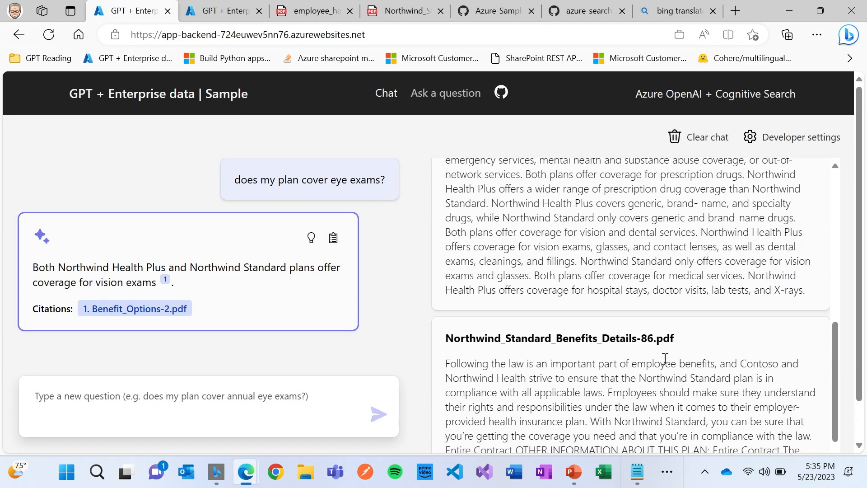
{"action": "scroll", "scroll_direction": "down", "scroll_amount": 3}
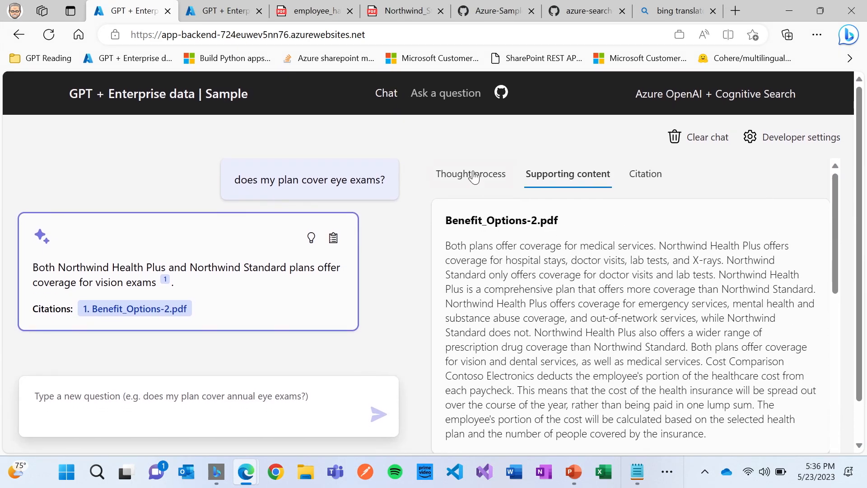
{"action": "left_click", "coordinate": [471, 174]}
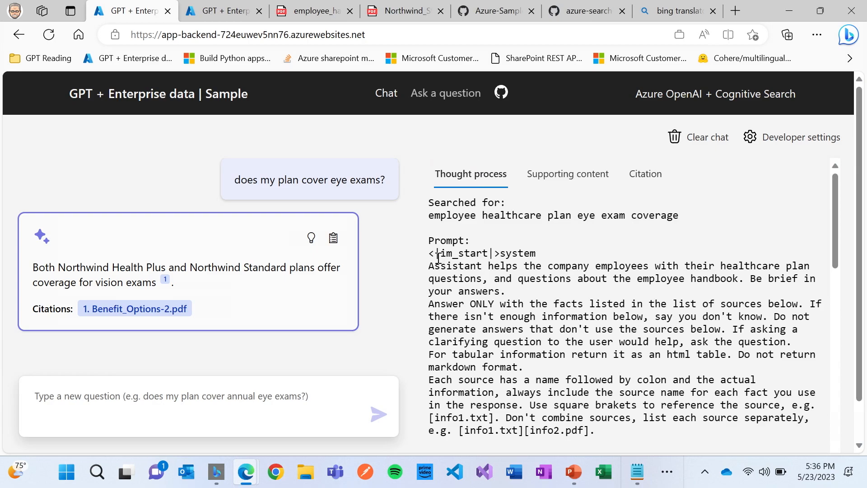
{"action": "left_click_drag", "start_coordinate": [433, 266], "coordinate": [465, 279]}
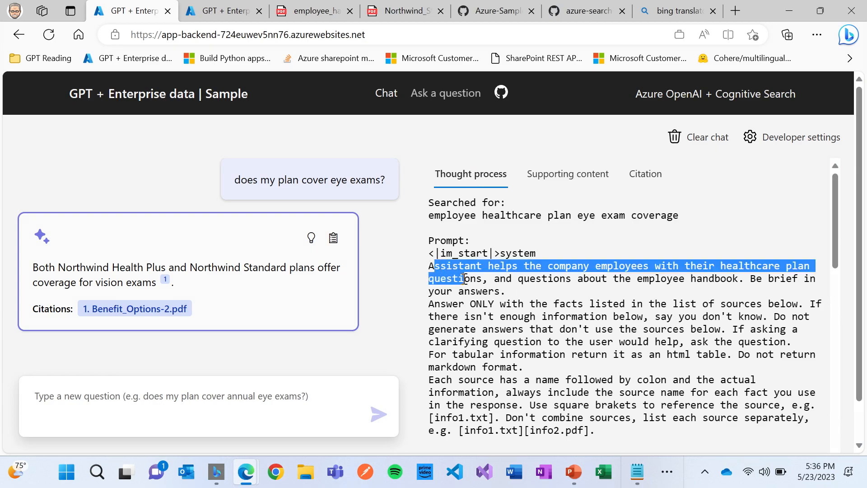
{"action": "left_click_drag", "start_coordinate": [463, 278], "coordinate": [498, 290]}
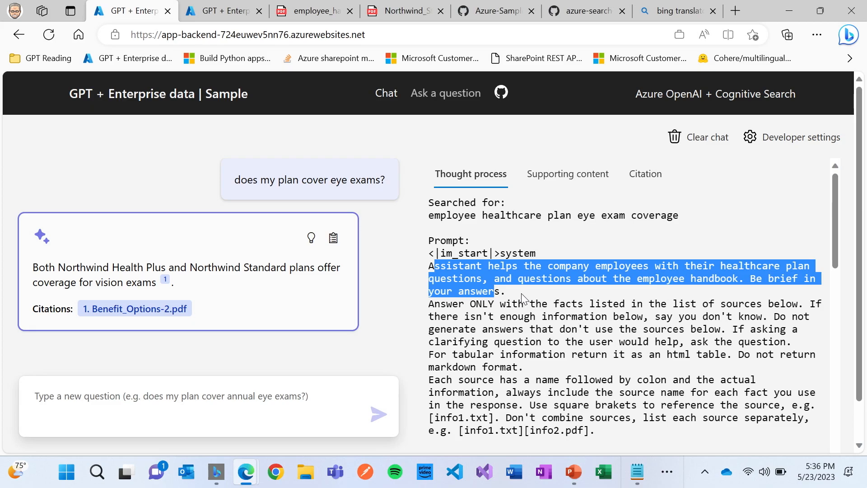
{"action": "scroll", "scroll_direction": "down", "scroll_amount": 3}
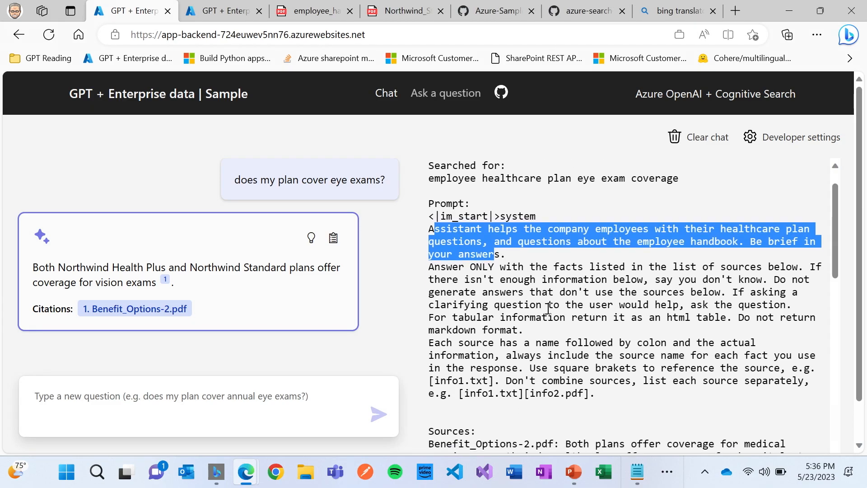
{"action": "scroll", "scroll_direction": "down", "scroll_amount": 3}
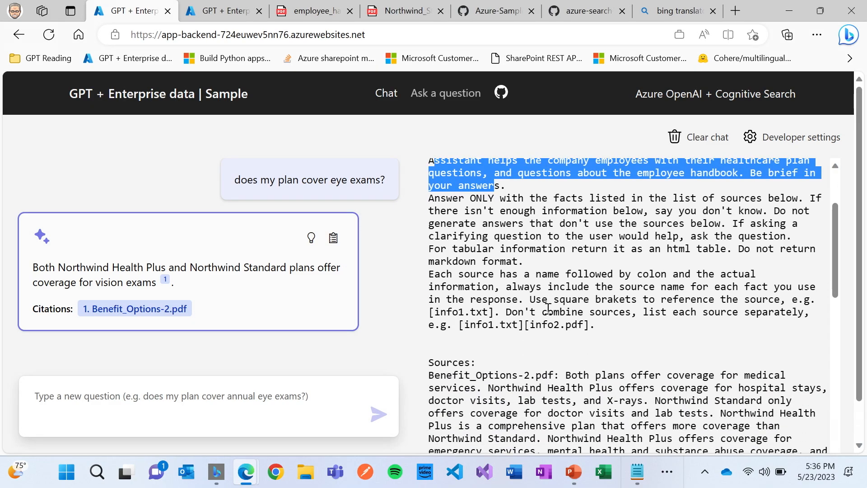
{"action": "mouse_move", "coordinate": [553, 277]}
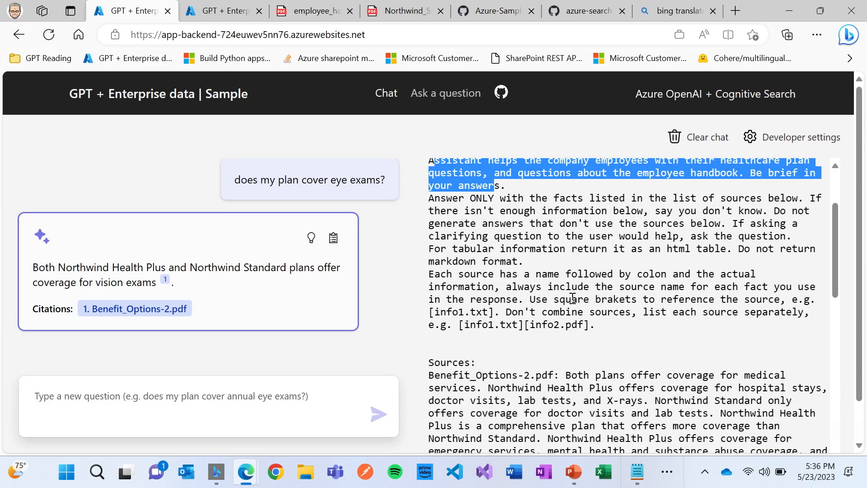
{"action": "double_click", "coordinate": [570, 299]}
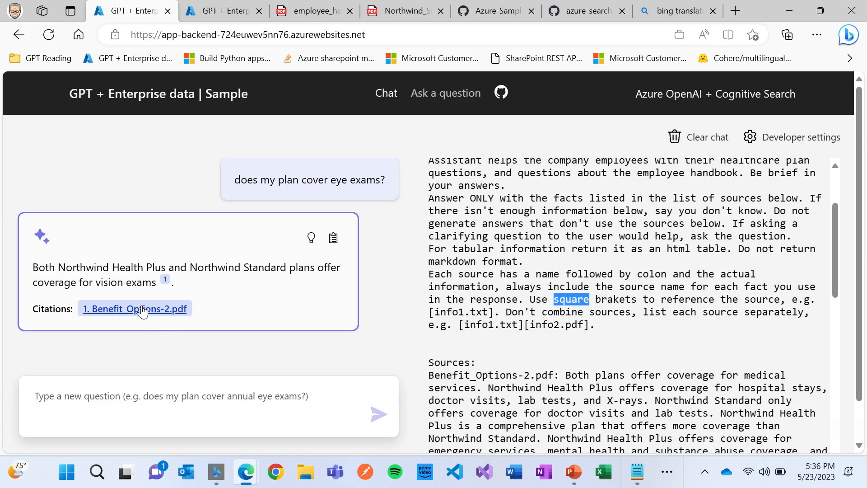
{"action": "scroll", "scroll_direction": "down", "scroll_amount": 3}
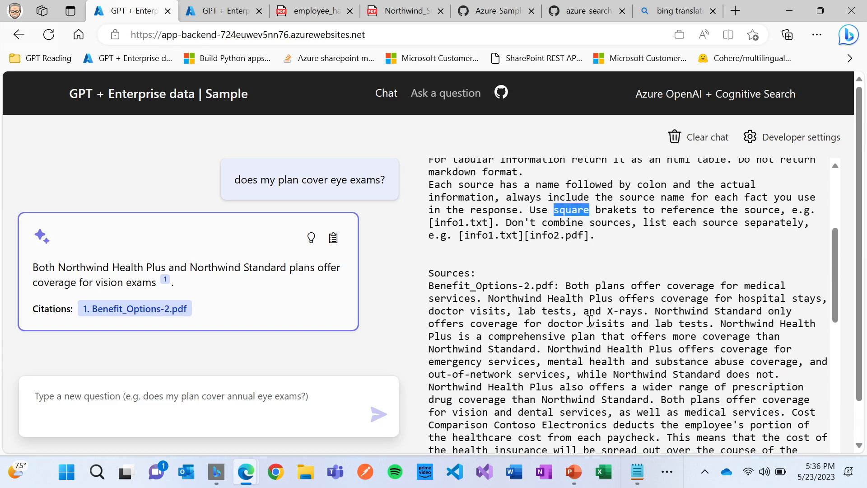
{"action": "double_click", "coordinate": [469, 285]}
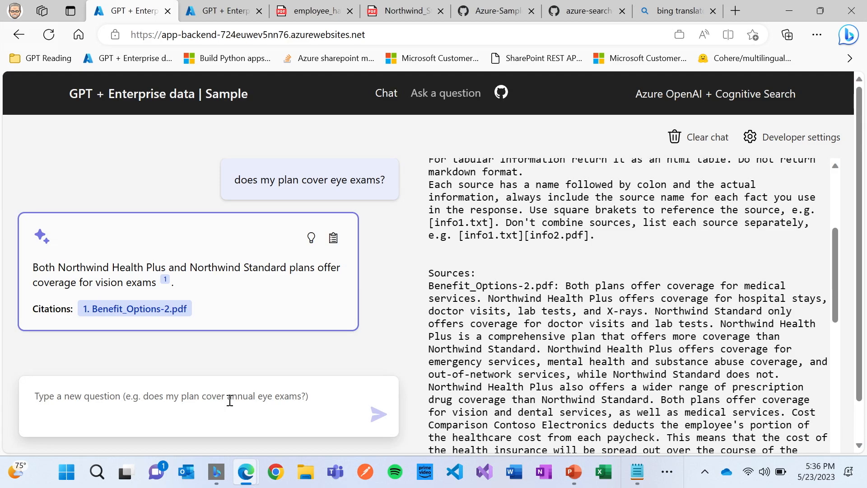
Follow up with 'i have standard' to confirm Northwind Standard vision exam coverage
{"action": "type", "text": "ih"}
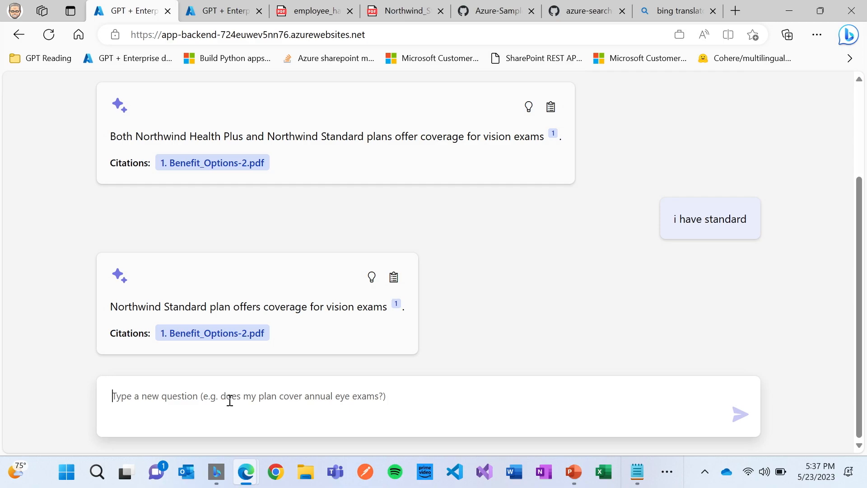
{"action": "mouse_move", "coordinate": [462, 293]}
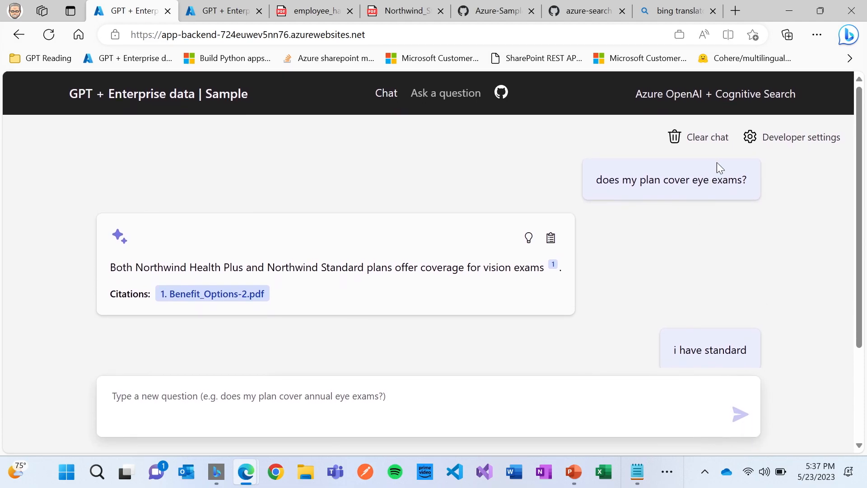
Clear the chat, ask 'What happens in a performance review?', and switch to Bing Translator
{"action": "left_click", "coordinate": [707, 136]}
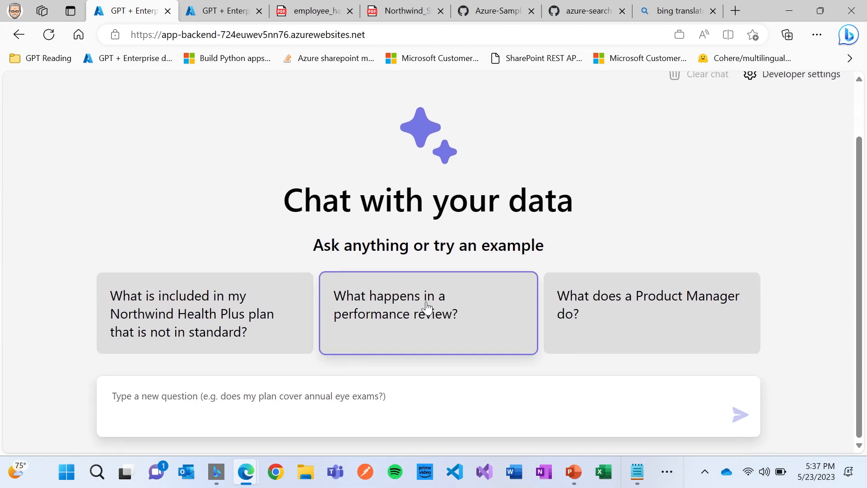
{"action": "left_click", "coordinate": [427, 313]}
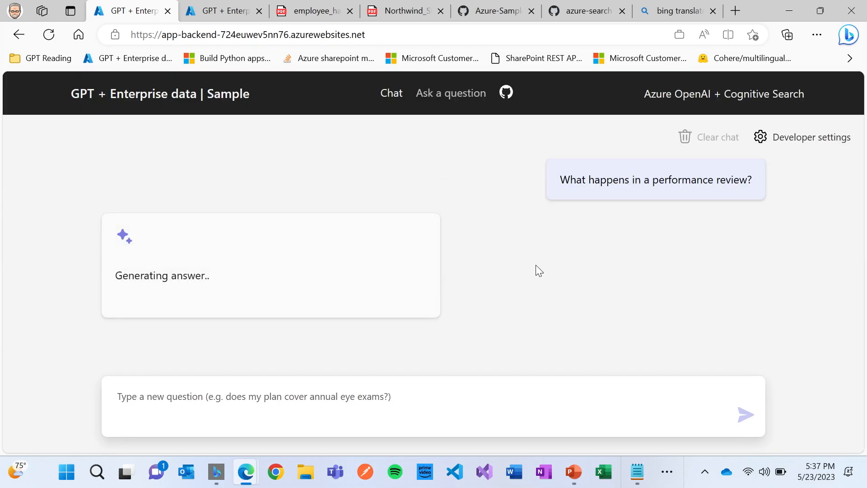
{"action": "mouse_move", "coordinate": [554, 270]}
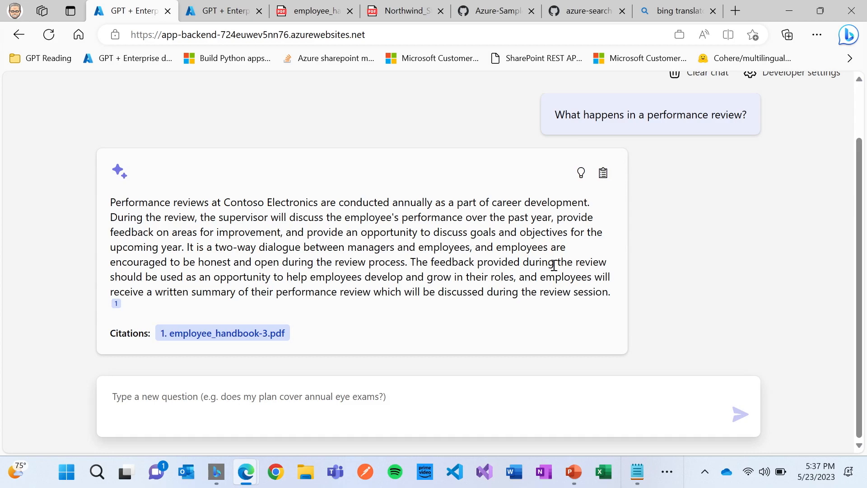
{"action": "left_click", "coordinate": [678, 10]}
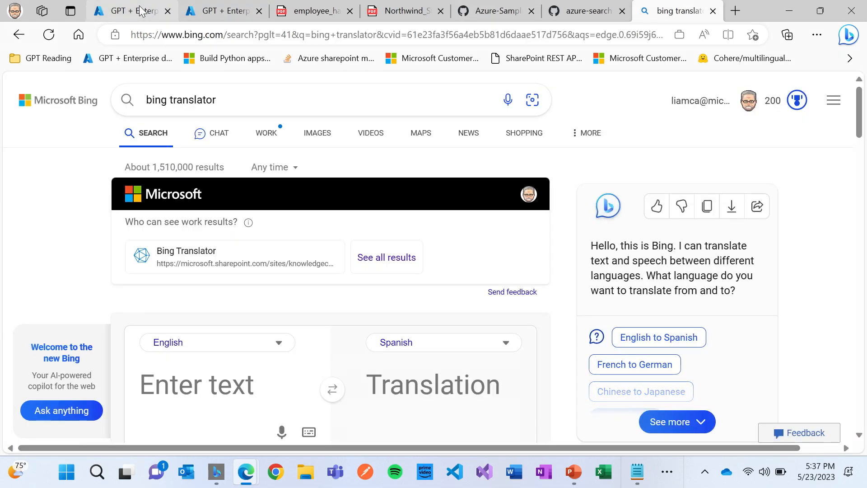
Translate the performance review question into Dutch in Bing Translator and return to the chat
{"action": "left_click", "coordinate": [131, 11]}
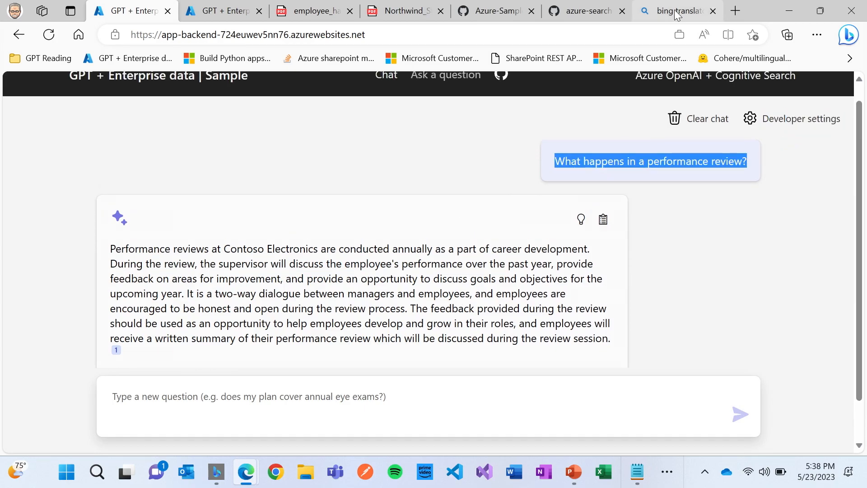
{"action": "left_click", "coordinate": [677, 11]}
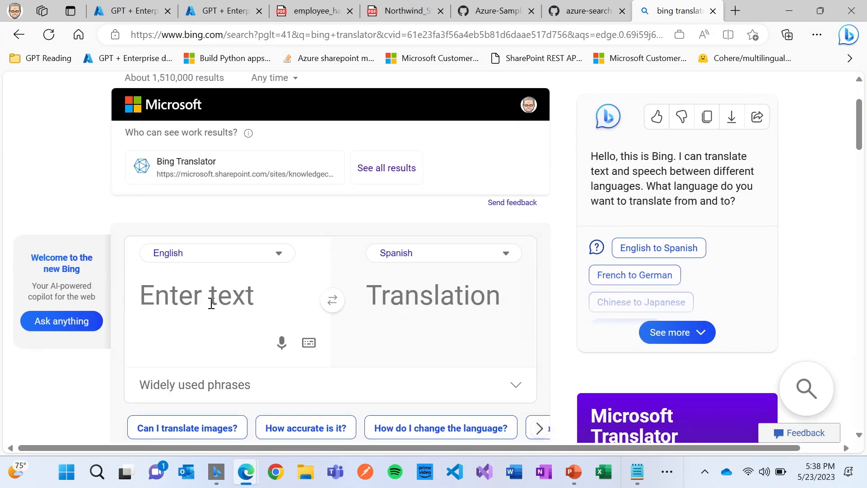
{"action": "left_click", "coordinate": [443, 252]}
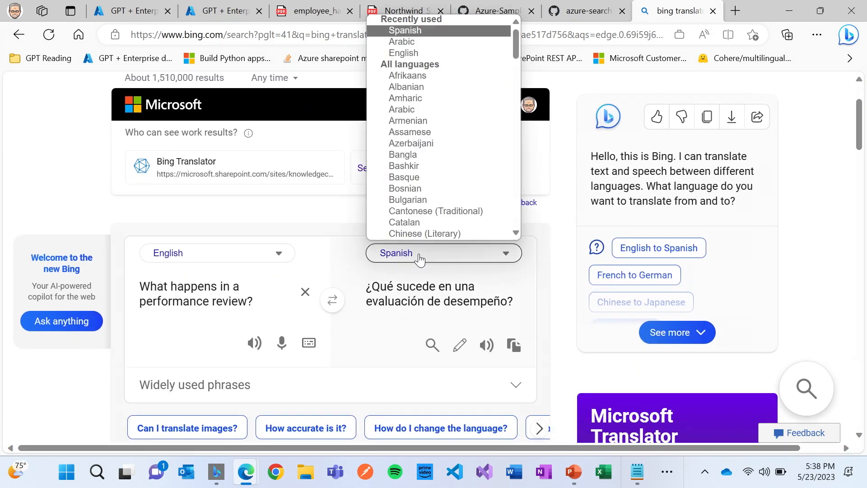
{"action": "scroll", "scroll_direction": "down", "scroll_amount": 3}
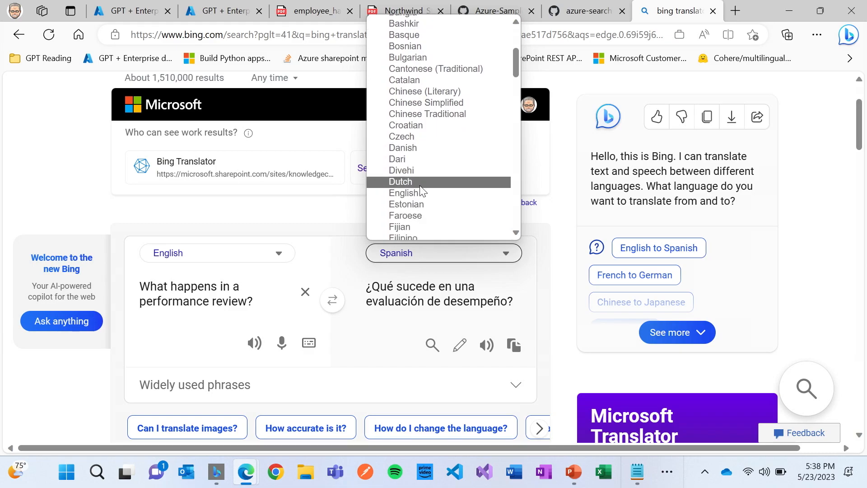
{"action": "left_click", "coordinate": [400, 182]}
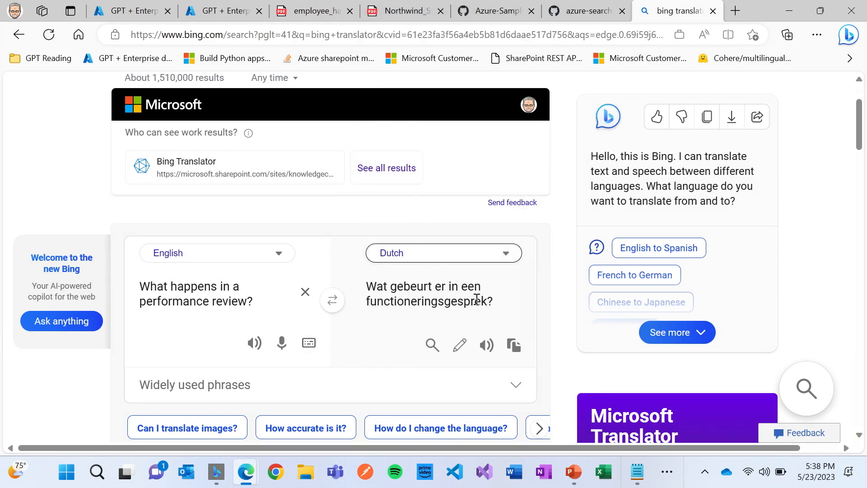
{"action": "mouse_move", "coordinate": [483, 300]}
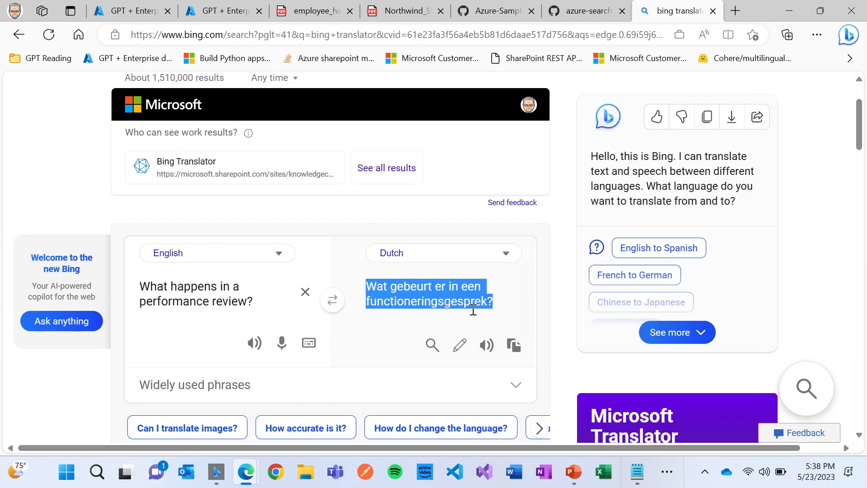
{"action": "key", "text": "alt+tab"}
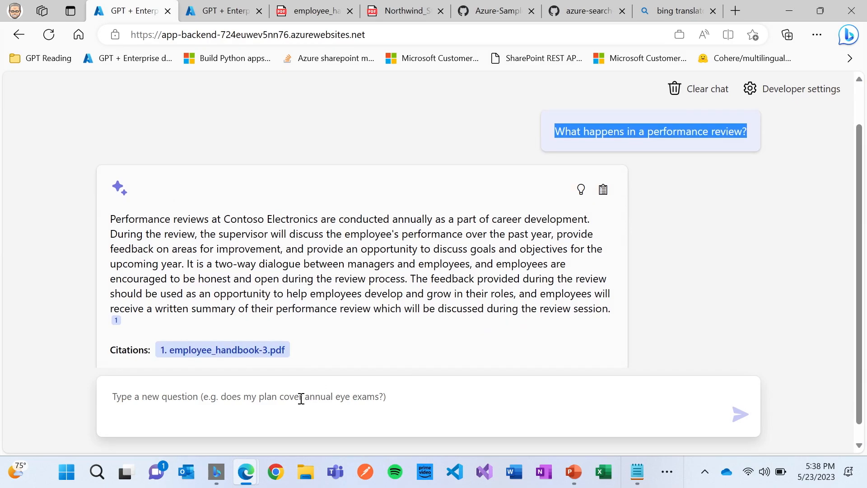
Ask the performance review question in Dutch, then reopen the Bing Translator tab
{"action": "left_click", "coordinate": [740, 414]}
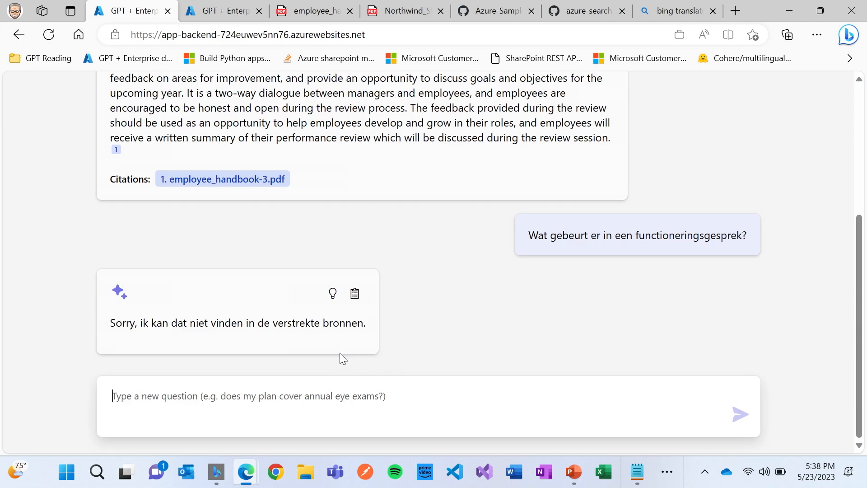
{"action": "mouse_move", "coordinate": [417, 344]}
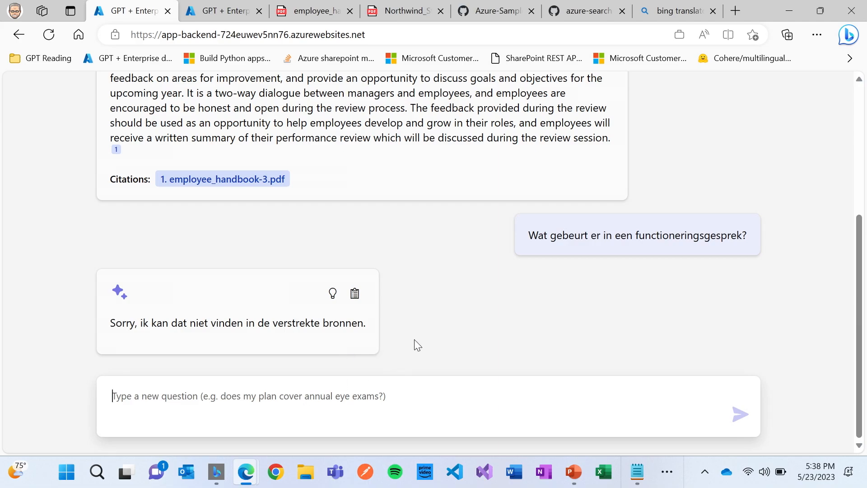
{"action": "mouse_move", "coordinate": [347, 400]}
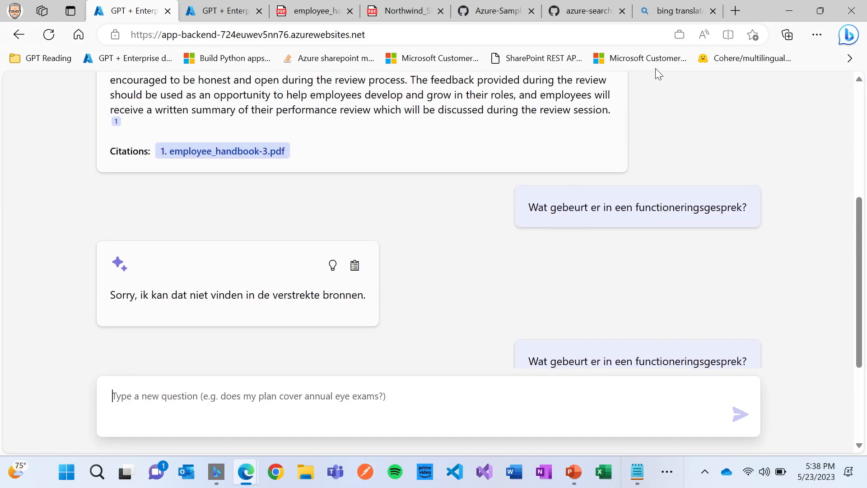
{"action": "left_click", "coordinate": [677, 10]}
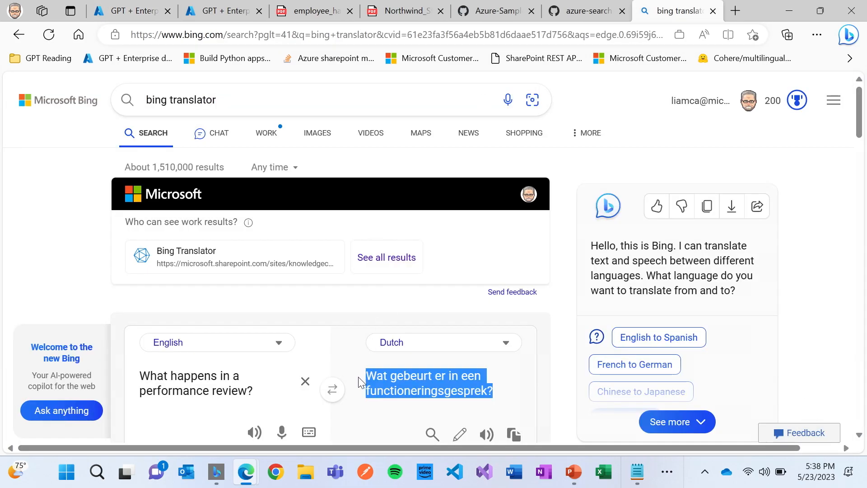
Switch the translation target to Spanish and select the Spanish question text
{"action": "left_click", "coordinate": [444, 342]}
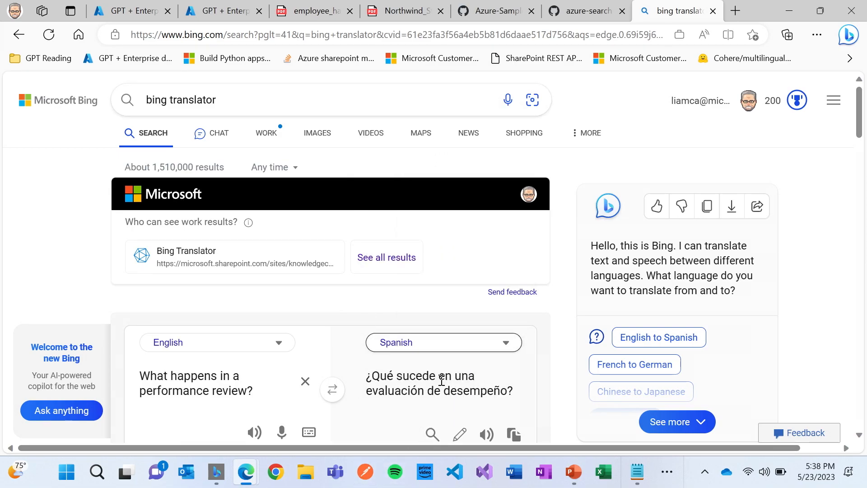
{"action": "triple_click", "coordinate": [441, 382]}
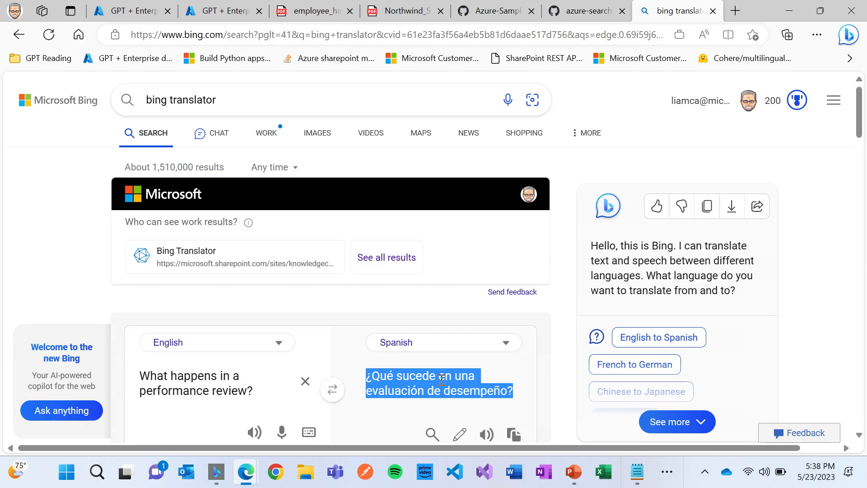
{"action": "left_click", "coordinate": [131, 10]}
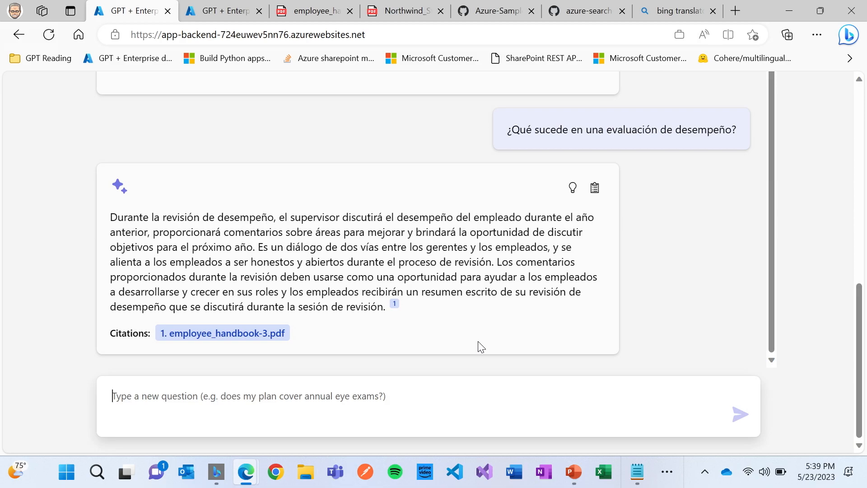
{"action": "mouse_move", "coordinate": [286, 293]}
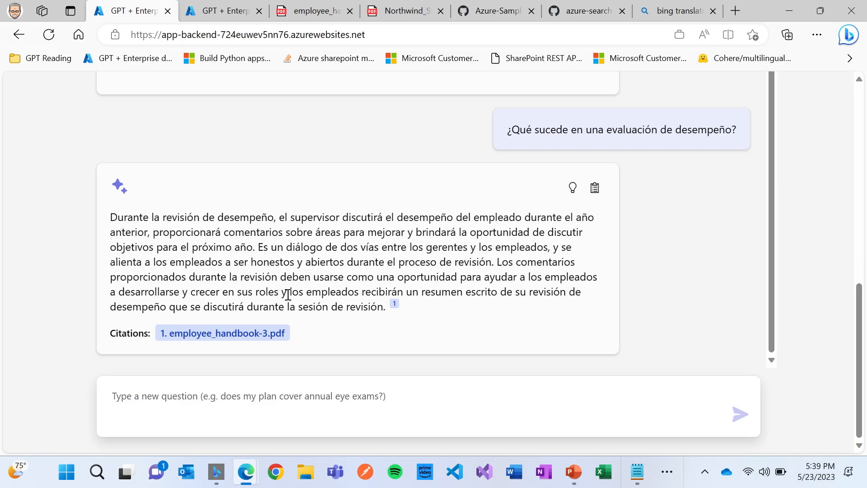
{"action": "mouse_move", "coordinate": [220, 333]}
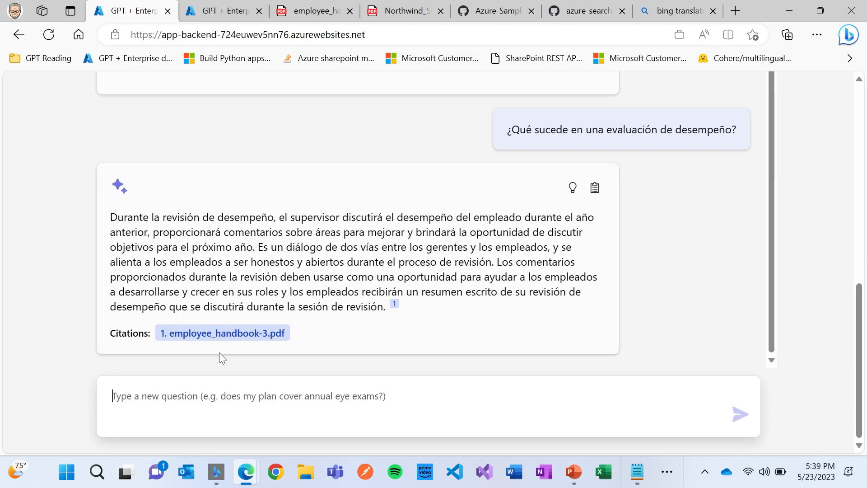
{"action": "mouse_move", "coordinate": [587, 79]}
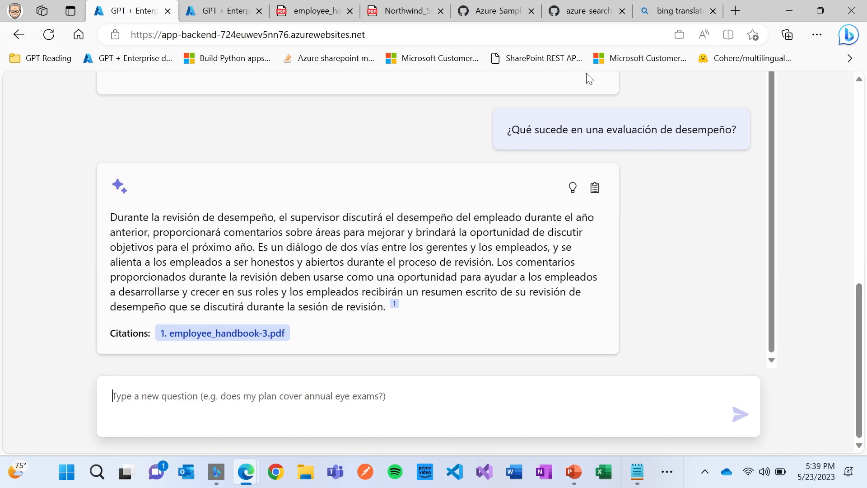
{"action": "mouse_move", "coordinate": [568, 11]}
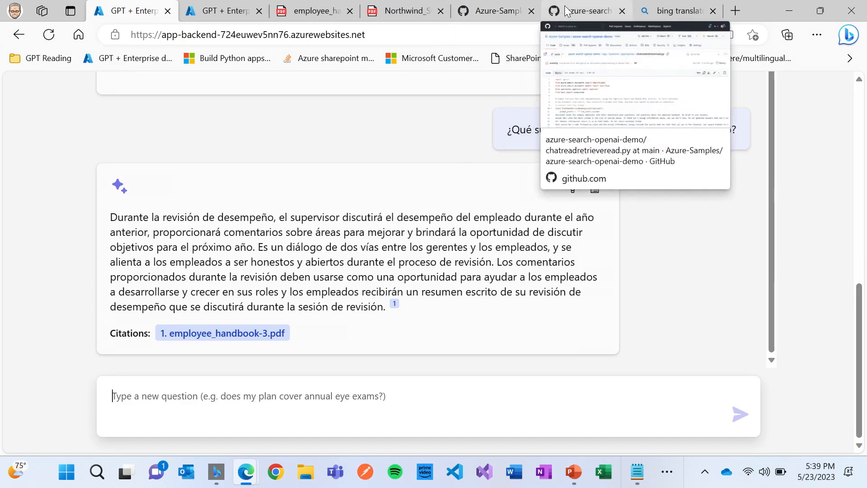
Highlight line 33 of chatreadretrieveread.py, which translates non-English questions to English, then return
{"action": "left_click", "coordinate": [590, 11]}
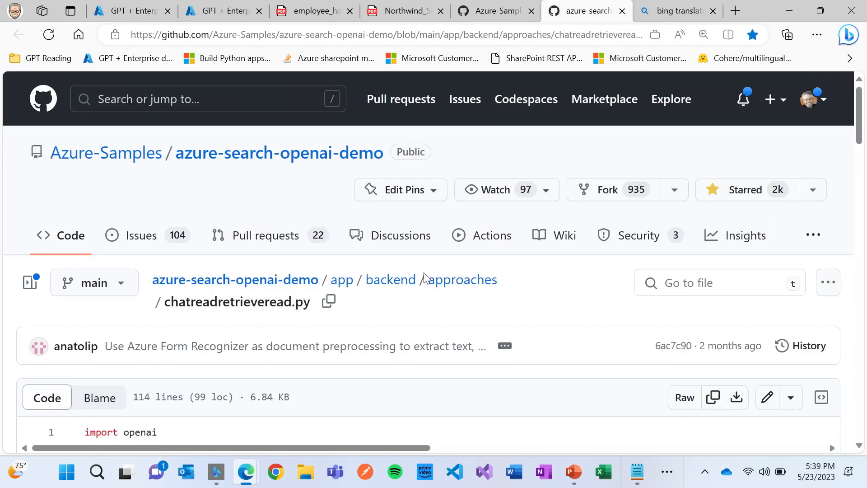
{"action": "scroll", "scroll_direction": "down", "scroll_amount": 3}
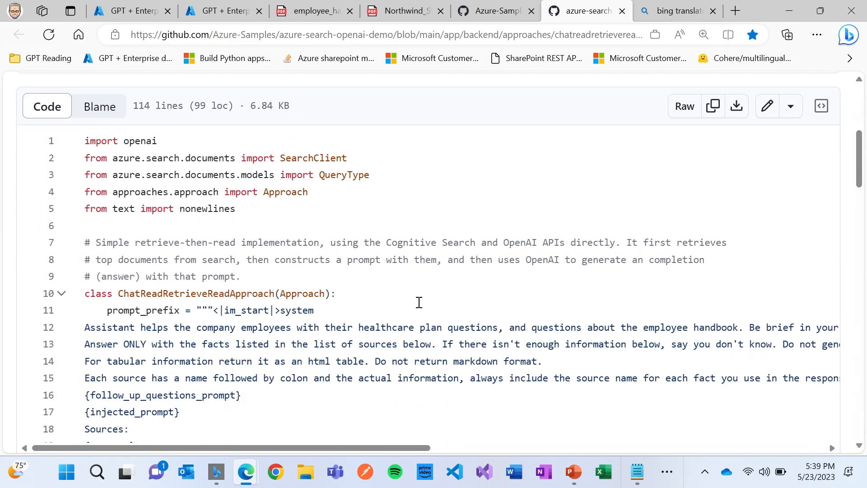
{"action": "scroll", "scroll_direction": "down", "scroll_amount": 3}
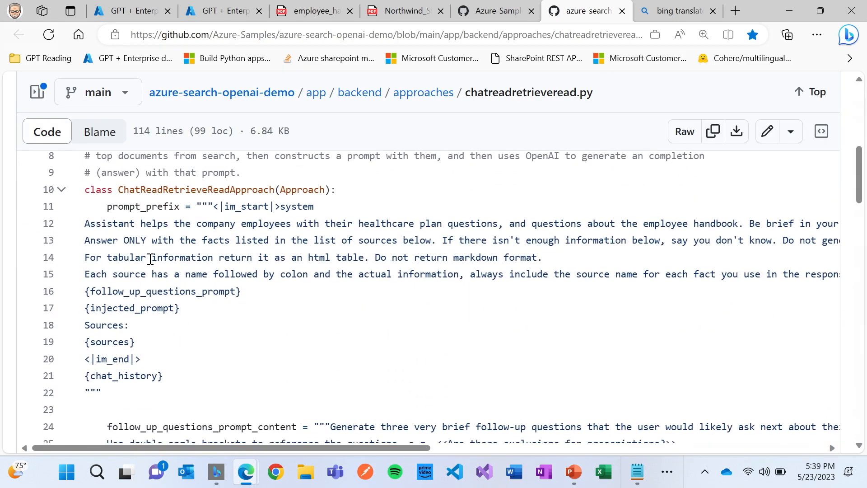
{"action": "scroll", "scroll_direction": "down", "scroll_amount": 3}
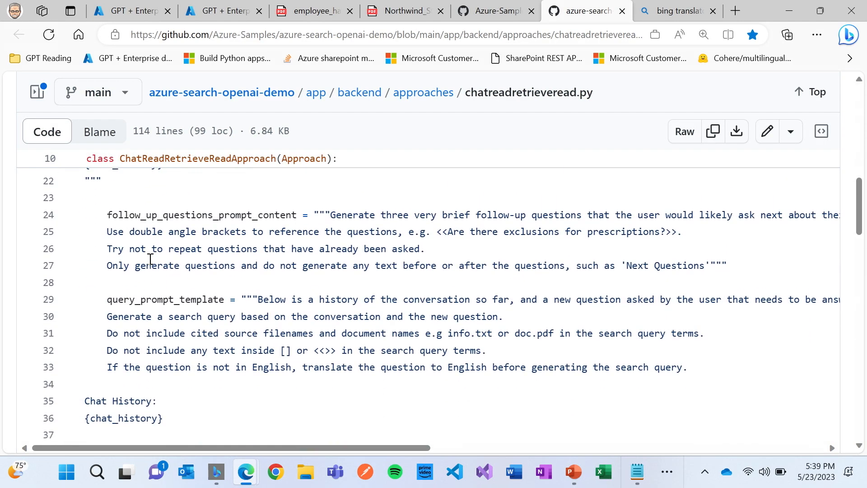
{"action": "mouse_move", "coordinate": [699, 366]}
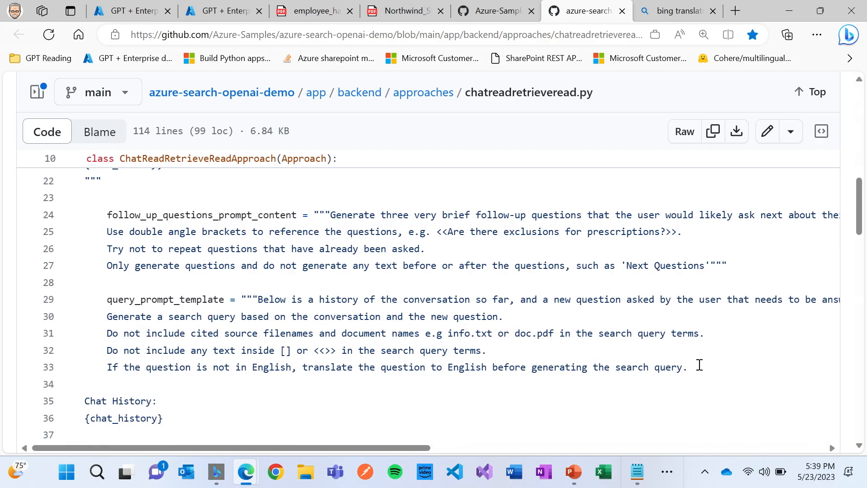
{"action": "left_click_drag", "start_coordinate": [698, 366], "coordinate": [107, 366]}
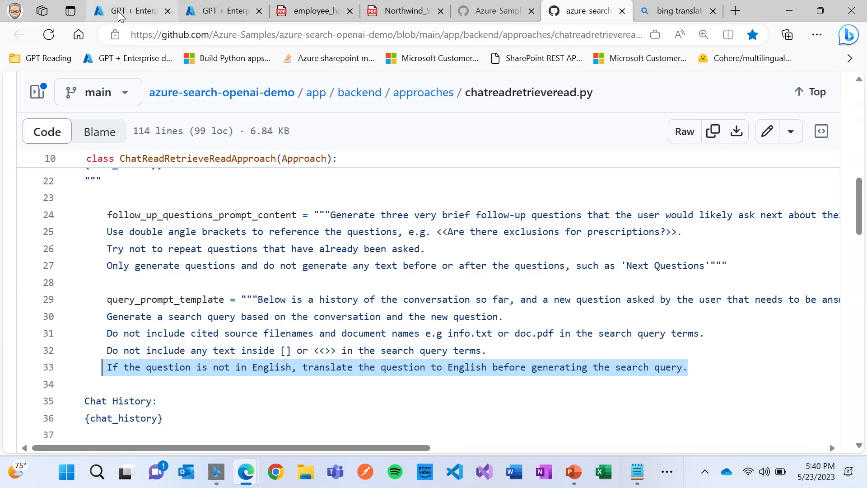
{"action": "left_click", "coordinate": [131, 12]}
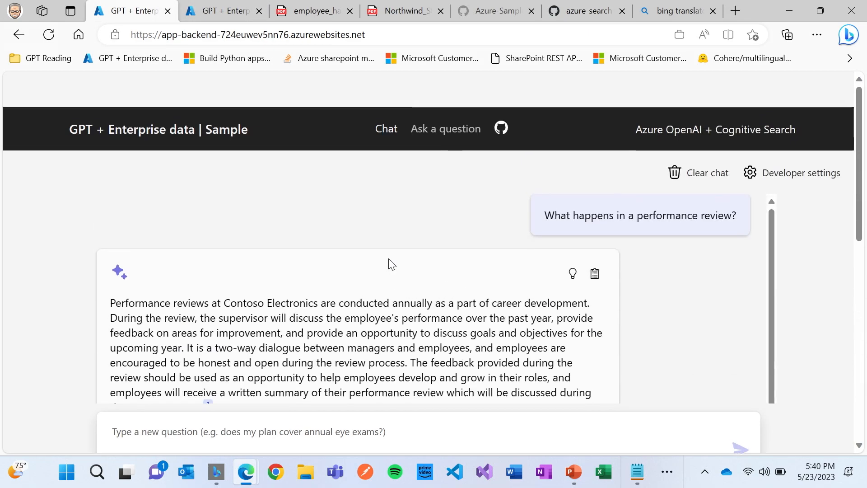
Clear the performance review chat and open the Developer settings panel
{"action": "left_click", "coordinate": [707, 173]}
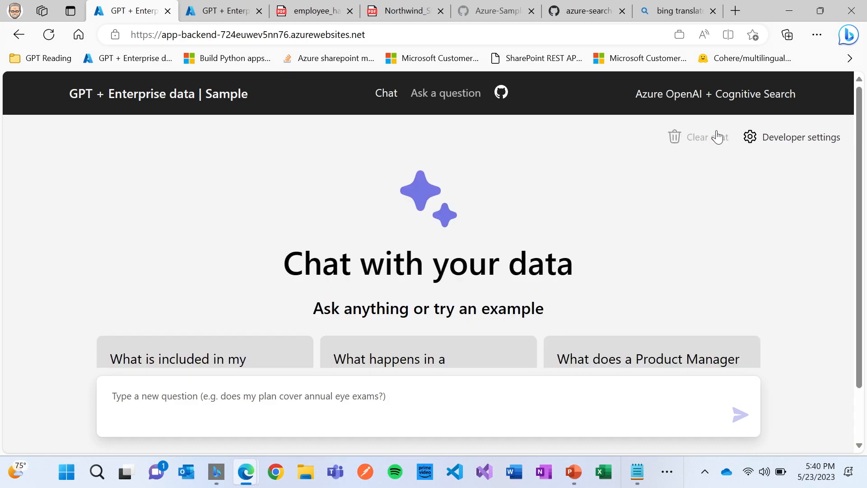
{"action": "scroll", "scroll_direction": "down", "scroll_amount": 3}
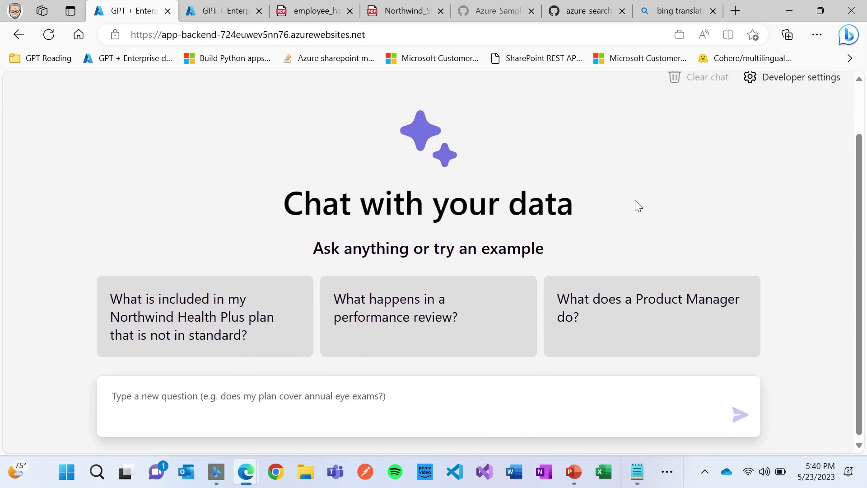
{"action": "mouse_move", "coordinate": [624, 301]}
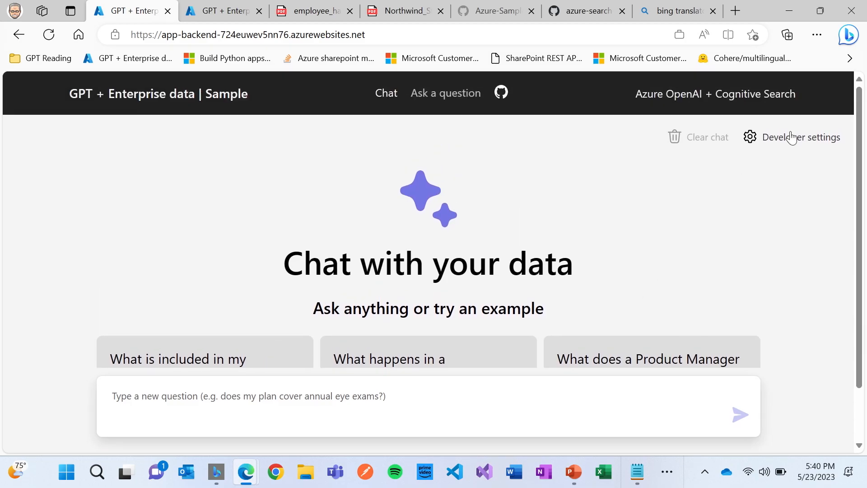
{"action": "left_click", "coordinate": [802, 137]}
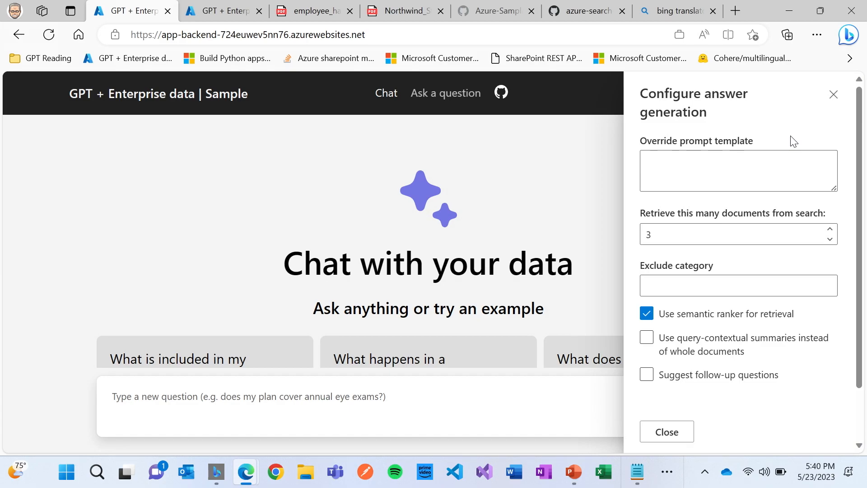
Enter '>>> Answer like a pirate' as the override prompt template and close settings
{"action": "left_click", "coordinate": [738, 170]}
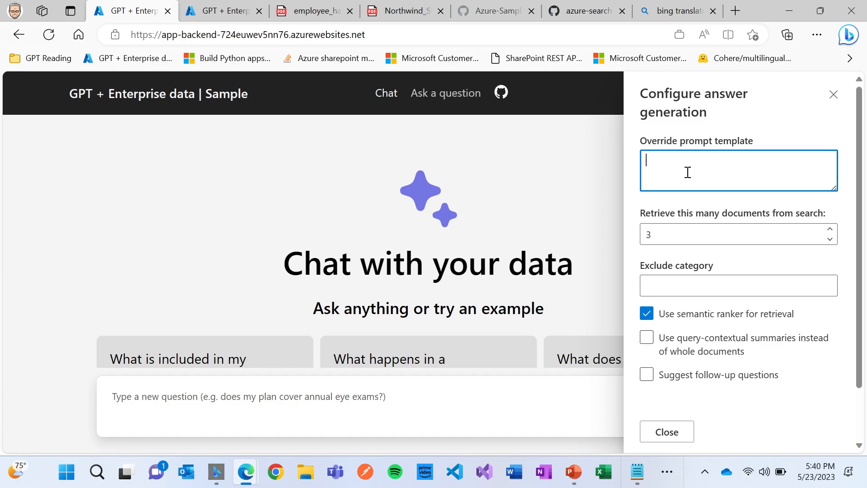
{"action": "type", "text": ">>>"}
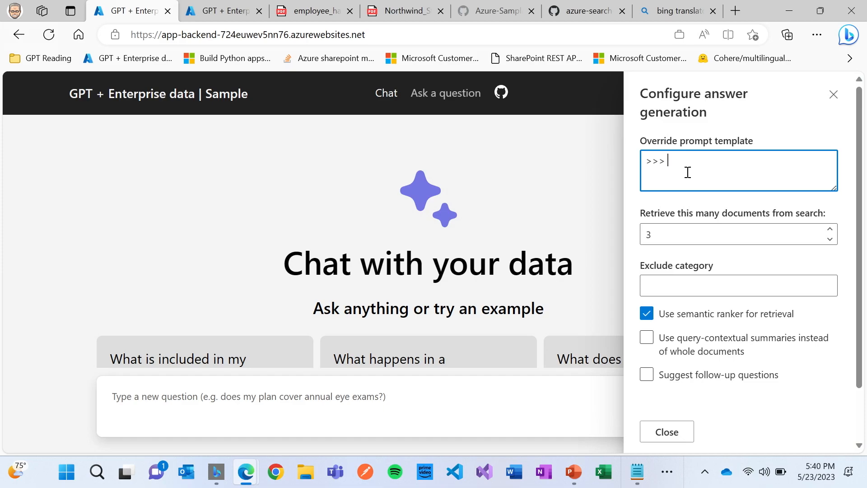
{"action": "type", "text": "Answer like"}
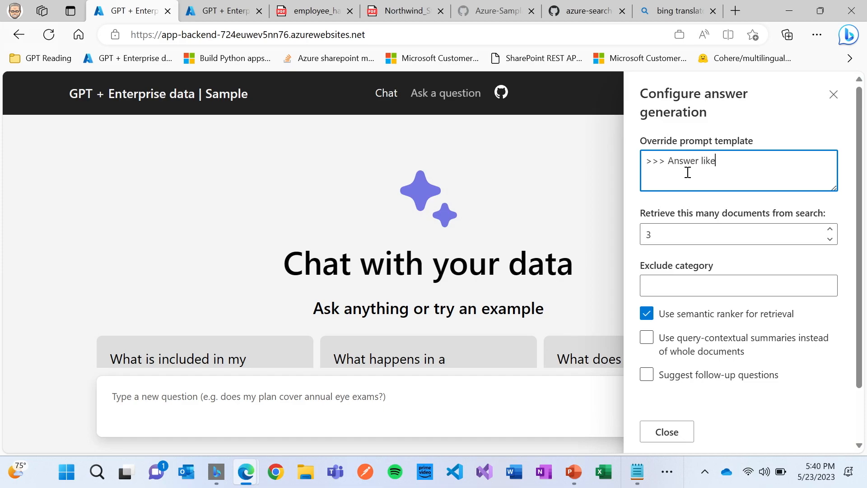
{"action": "type", "text": "a pirate"}
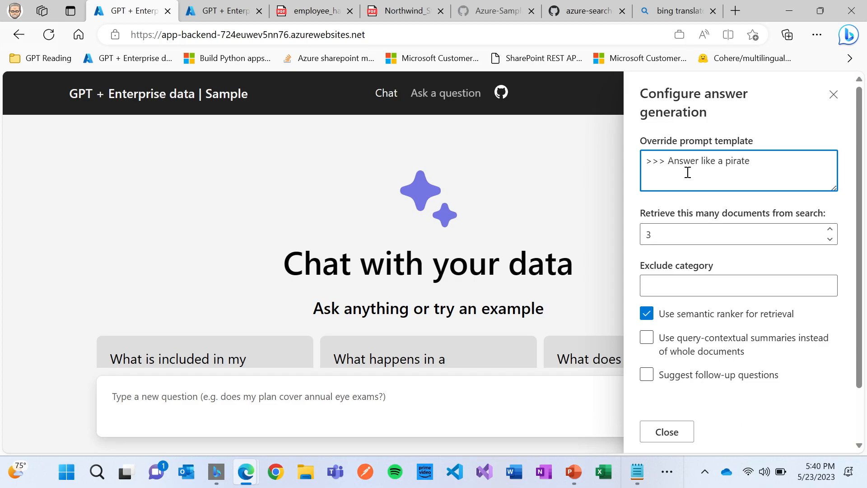
{"action": "left_click", "coordinate": [646, 338]}
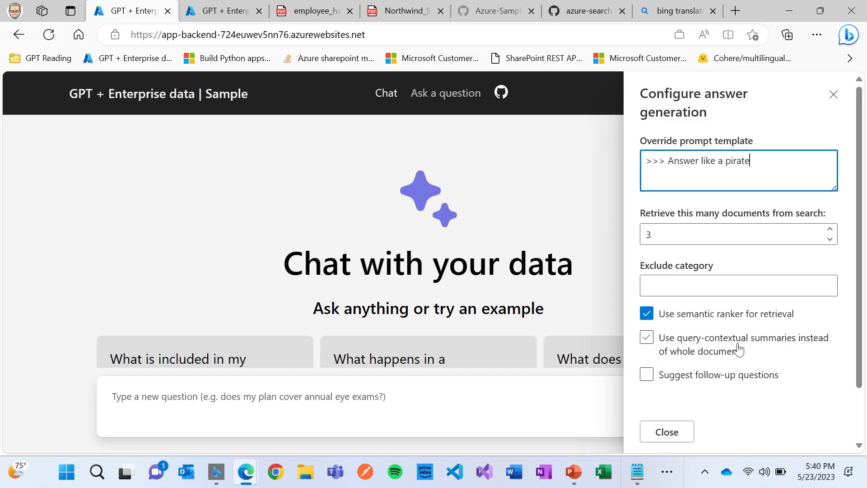
{"action": "left_click", "coordinate": [646, 338]}
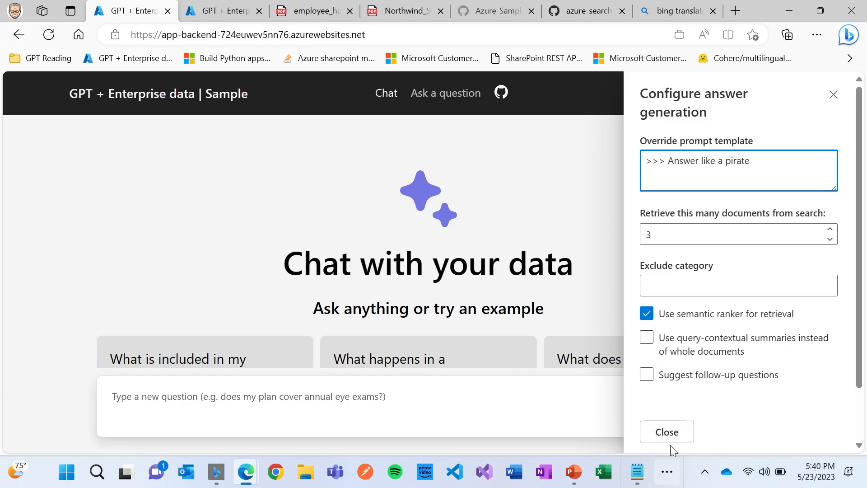
{"action": "left_click", "coordinate": [667, 431]}
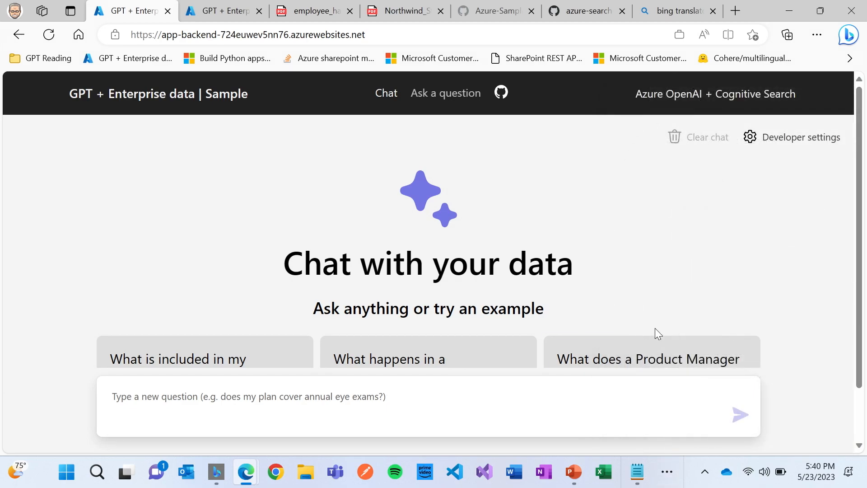
Ask the example 'What does a Product Manager do?' for a pirate answer citing role_library files
{"action": "left_click", "coordinate": [647, 359]}
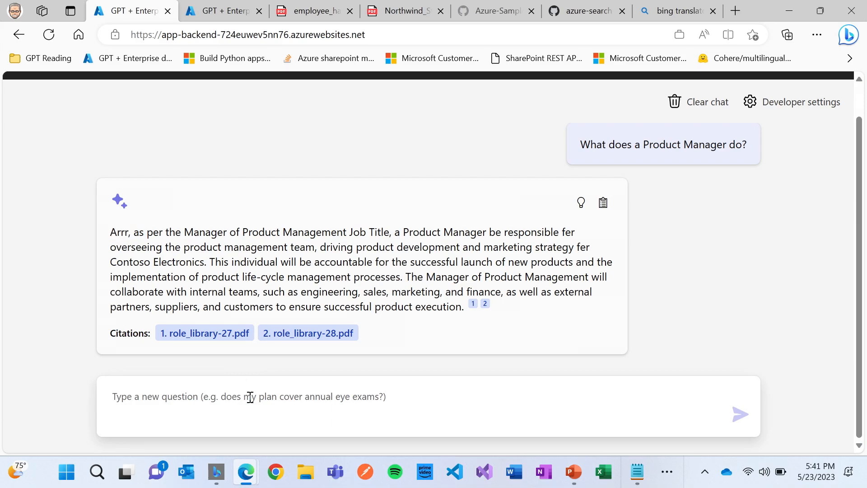
Send the follow-up 'please show me this as an html table'
{"action": "type", "text": "please"}
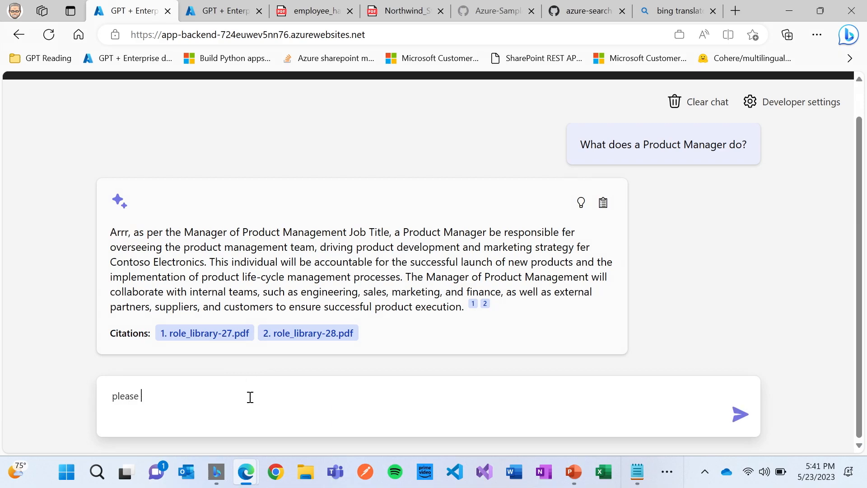
{"action": "type", "text": "show me this as"}
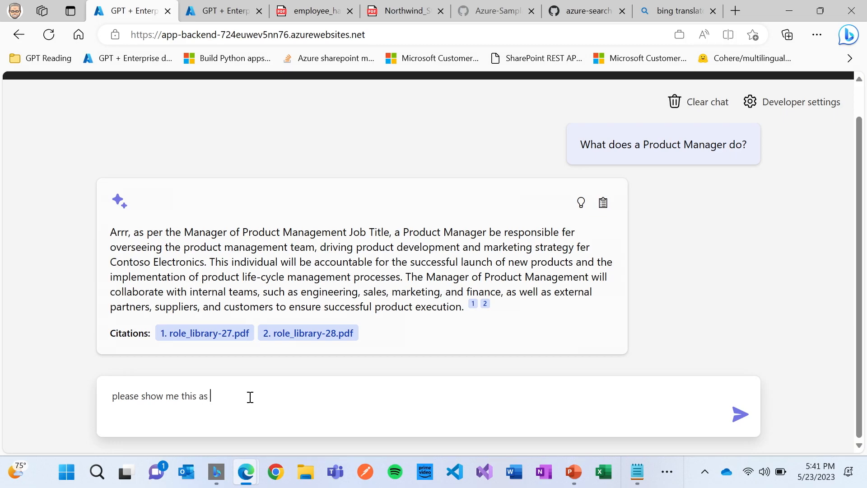
{"action": "type", "text": "an html t"}
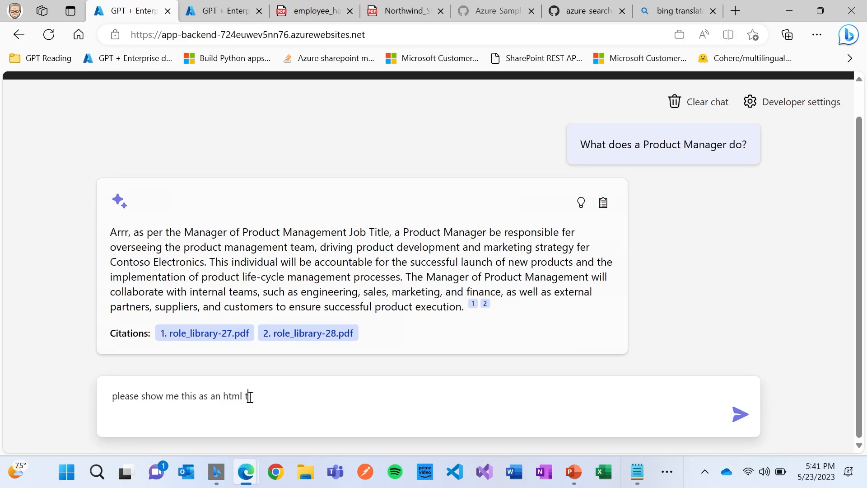
{"action": "left_click", "coordinate": [740, 414]}
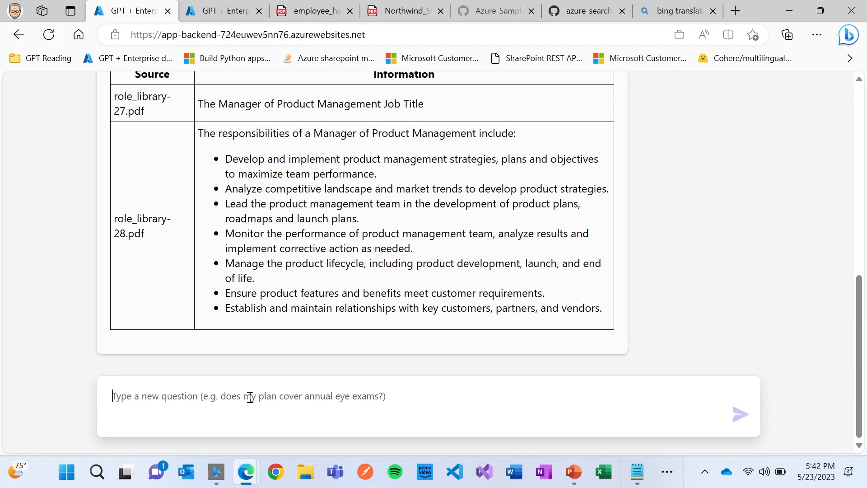
{"action": "mouse_move", "coordinate": [366, 471]}
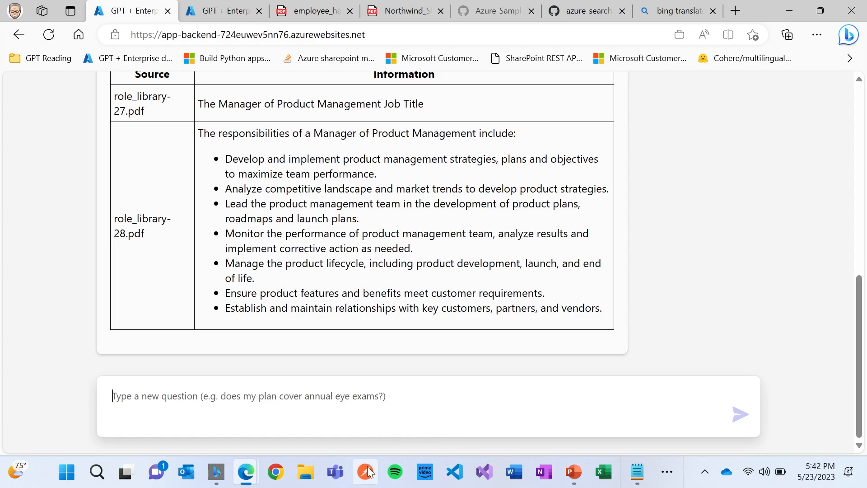
Check the per-paycheck standard plan question in the Notepad++ build-lab notes, then return to Edge
{"action": "left_click", "coordinate": [634, 472]}
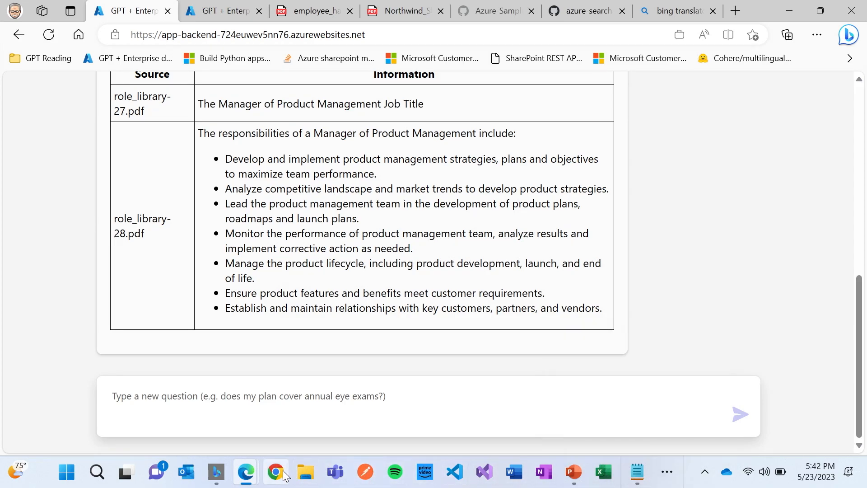
{"action": "mouse_move", "coordinate": [305, 471]}
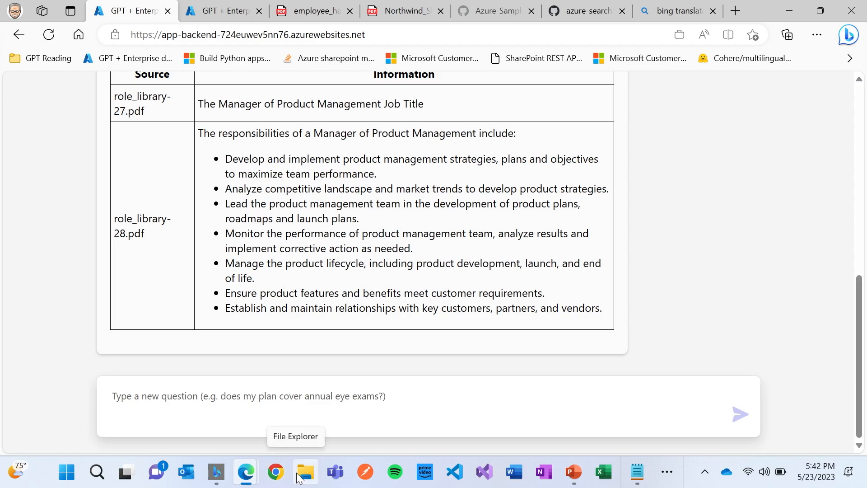
{"action": "mouse_move", "coordinate": [620, 472]}
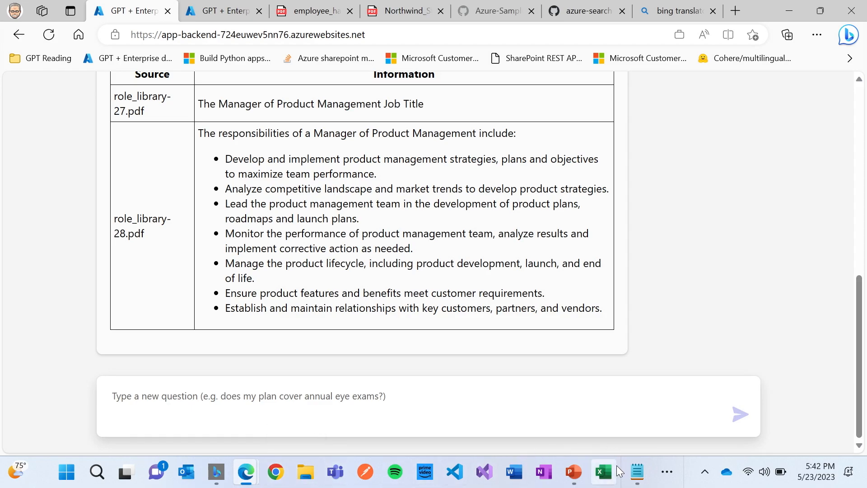
{"action": "mouse_move", "coordinate": [667, 472]}
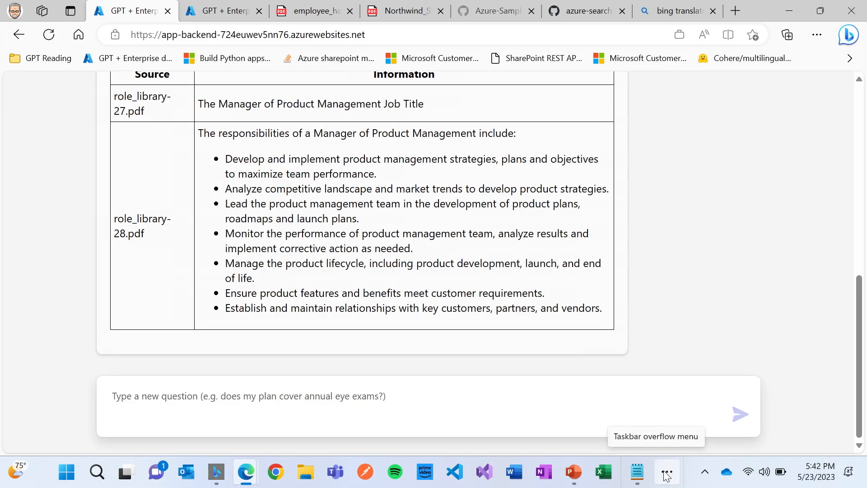
{"action": "left_click", "coordinate": [667, 472]}
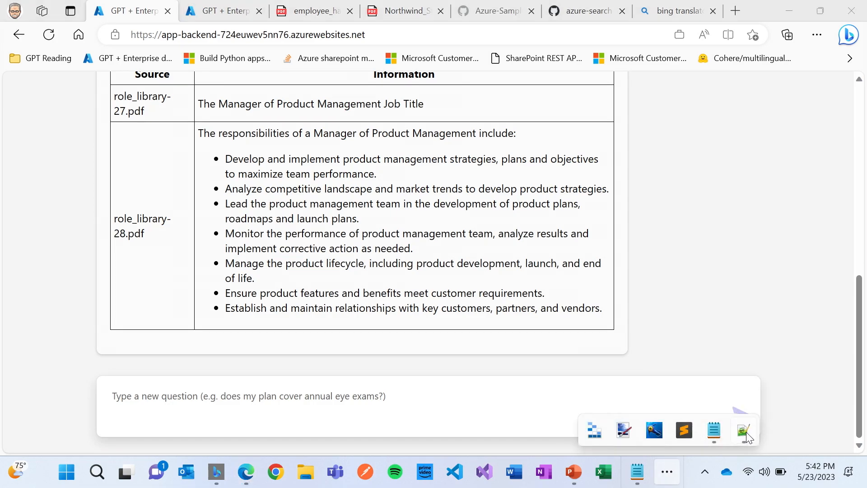
{"action": "left_click", "coordinate": [743, 430]}
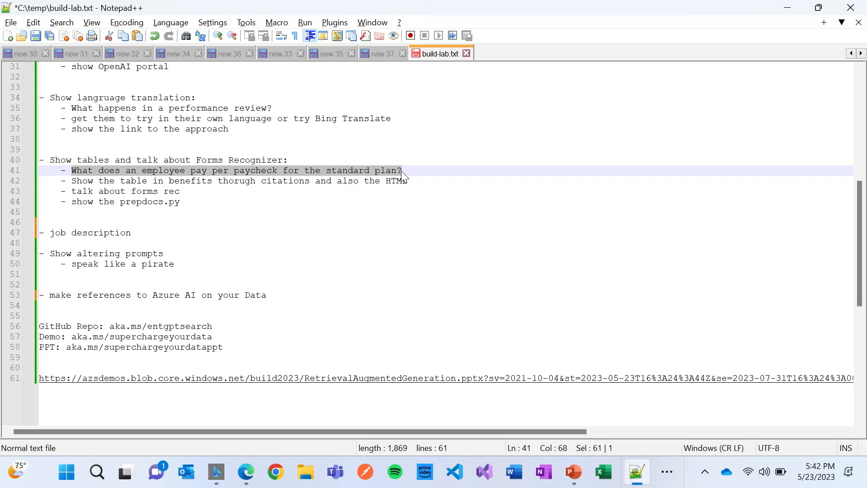
{"action": "left_click", "coordinate": [246, 471]}
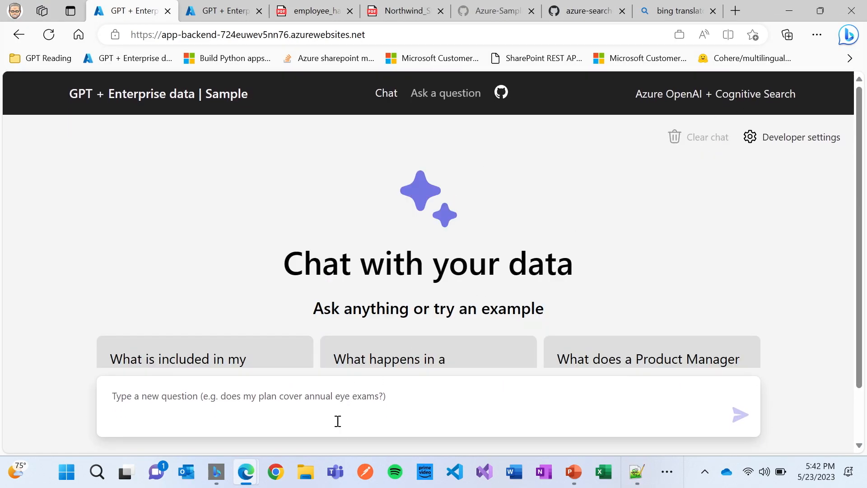
Ask 'What does an employee pay per paycheck for the standard plan?' and review the cited answer
{"action": "type", "text": "What does an employee pay per paycheck for the standard plan?"}
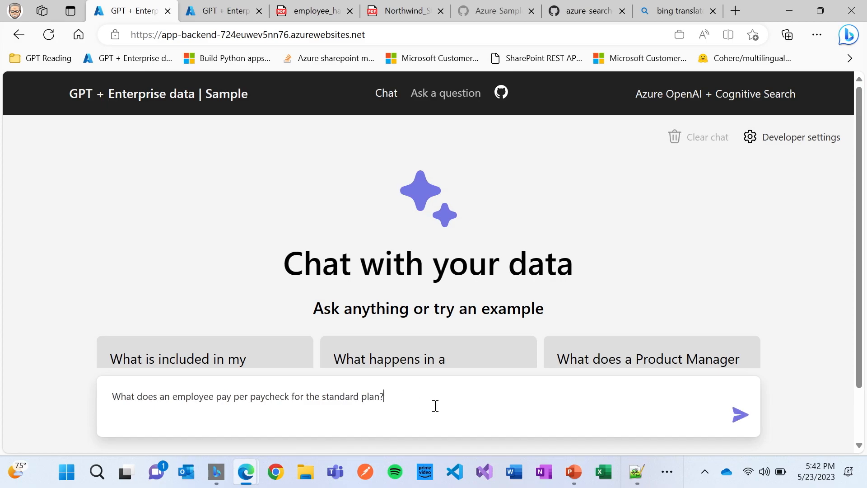
{"action": "left_click", "coordinate": [741, 415]}
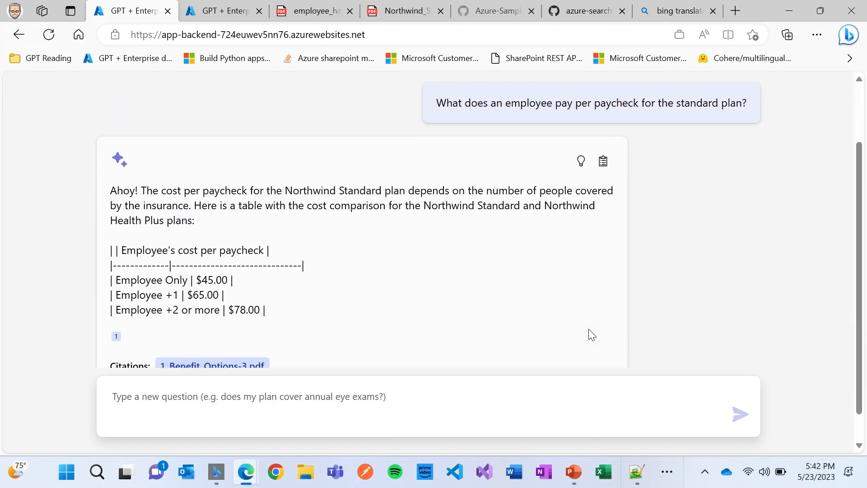
{"action": "scroll", "scroll_direction": "down", "scroll_amount": 3}
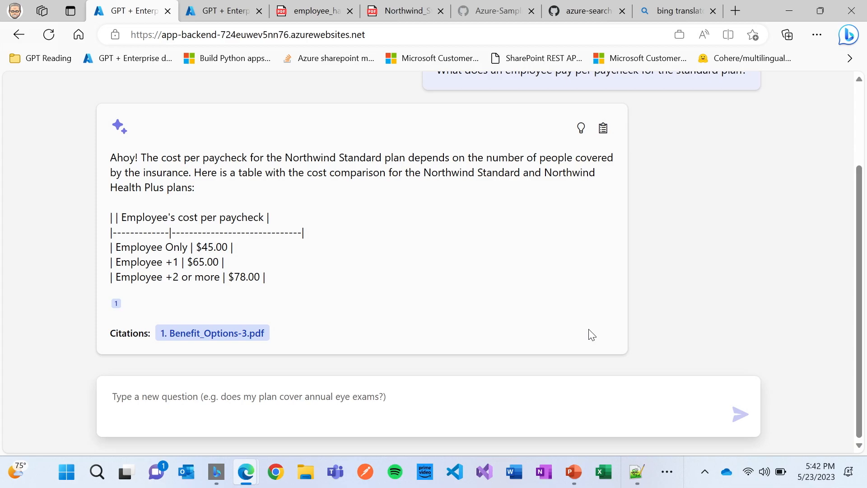
{"action": "left_click", "coordinate": [249, 396]}
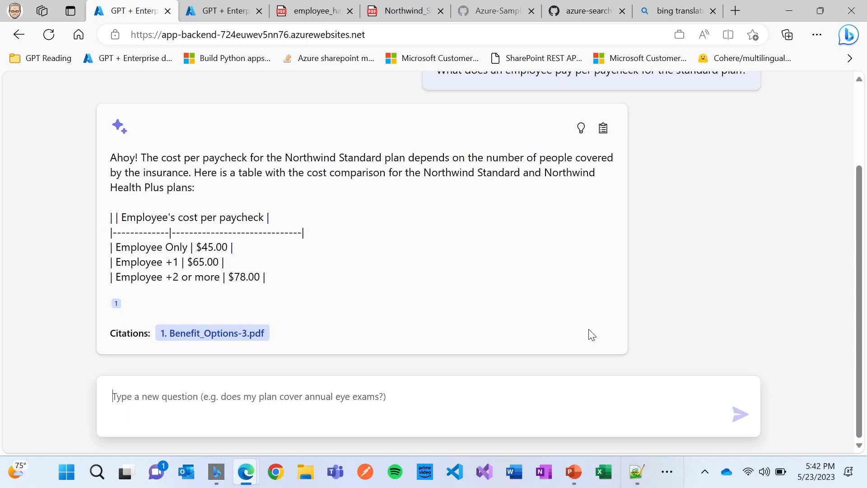